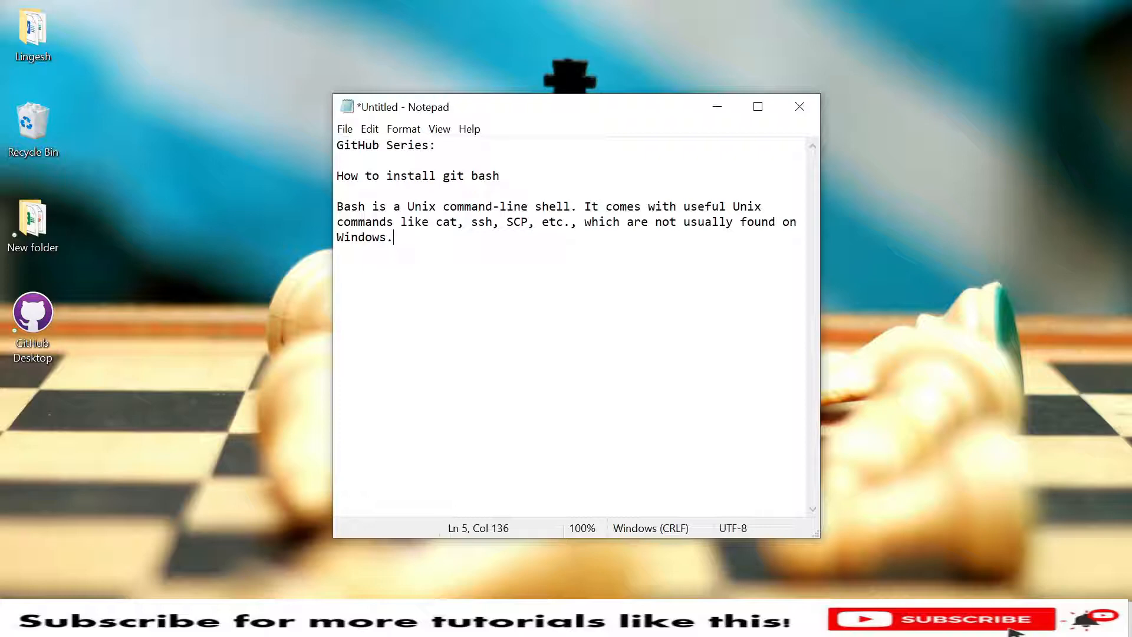
mouse_move(605, 567)
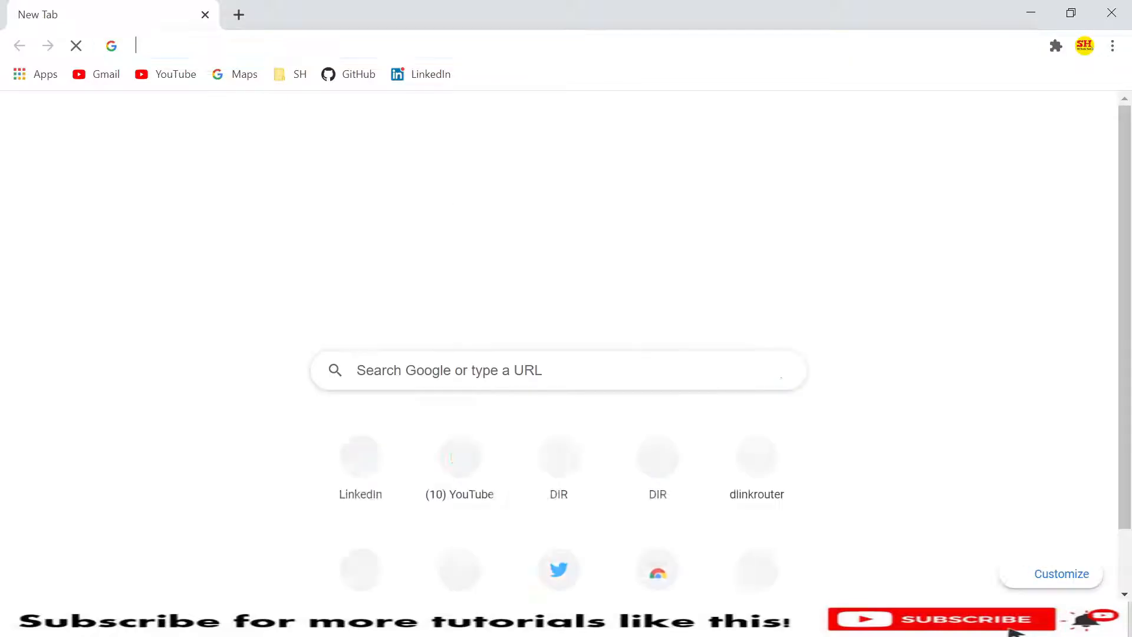
Search 'git bash download', reach git-scm.com Downloads and start the 64-bit Git for Windows download.
type("github logo")
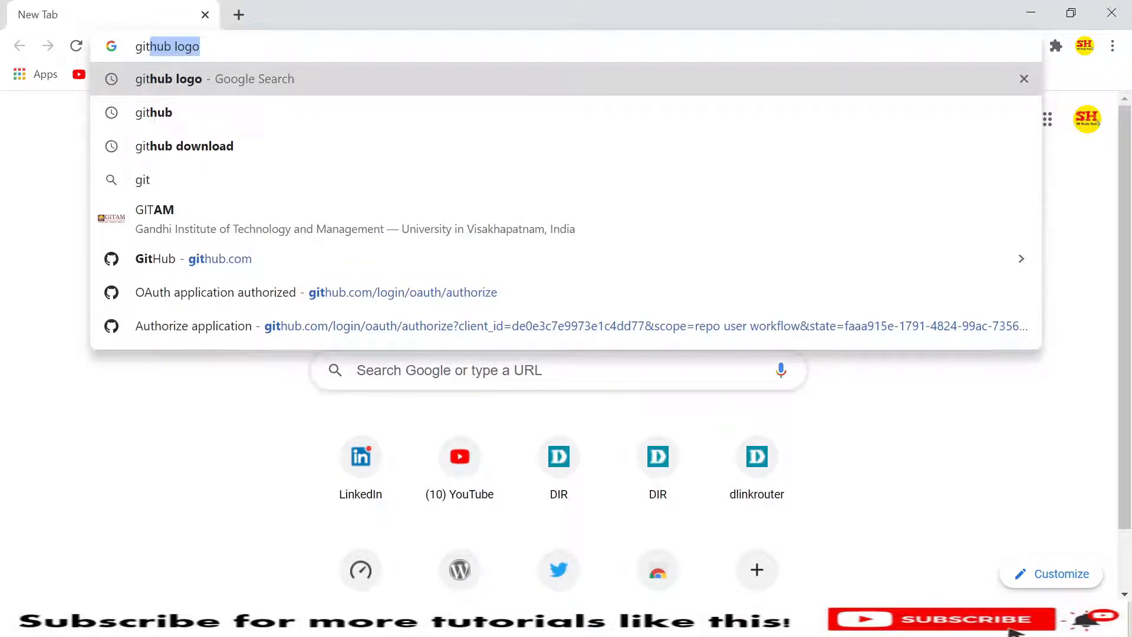
type("git bah")
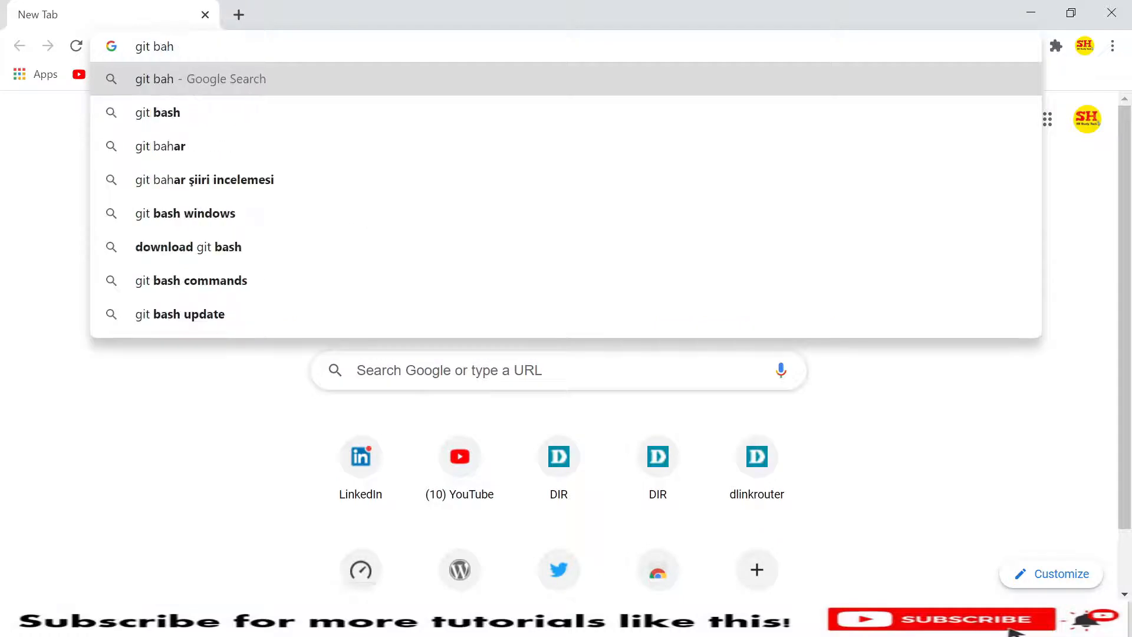
type("h")
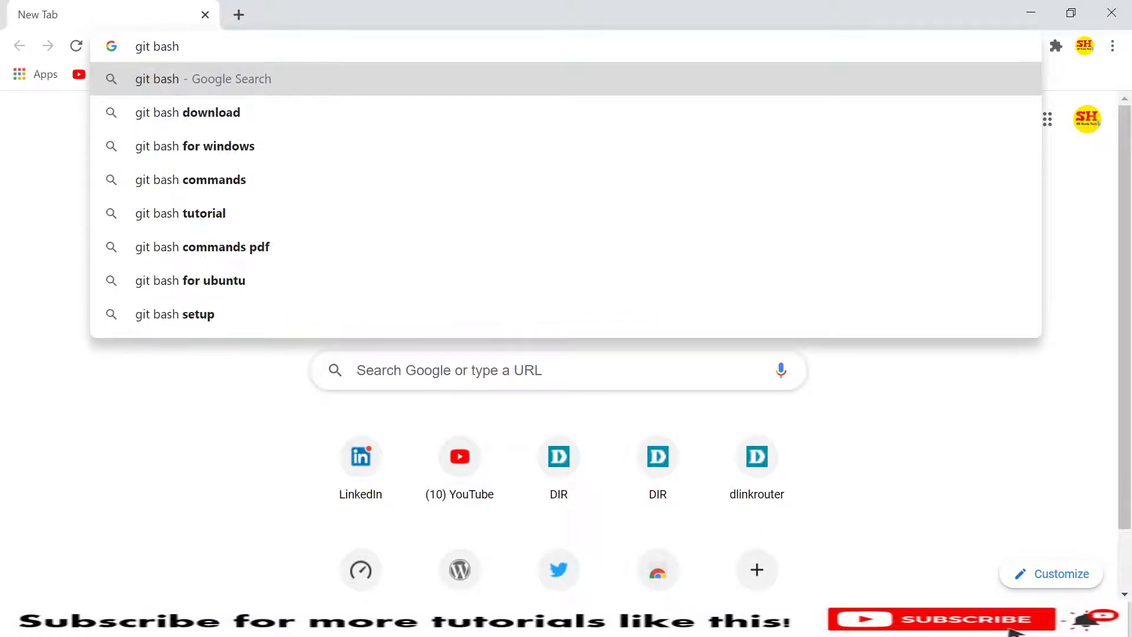
left_click(187, 112)
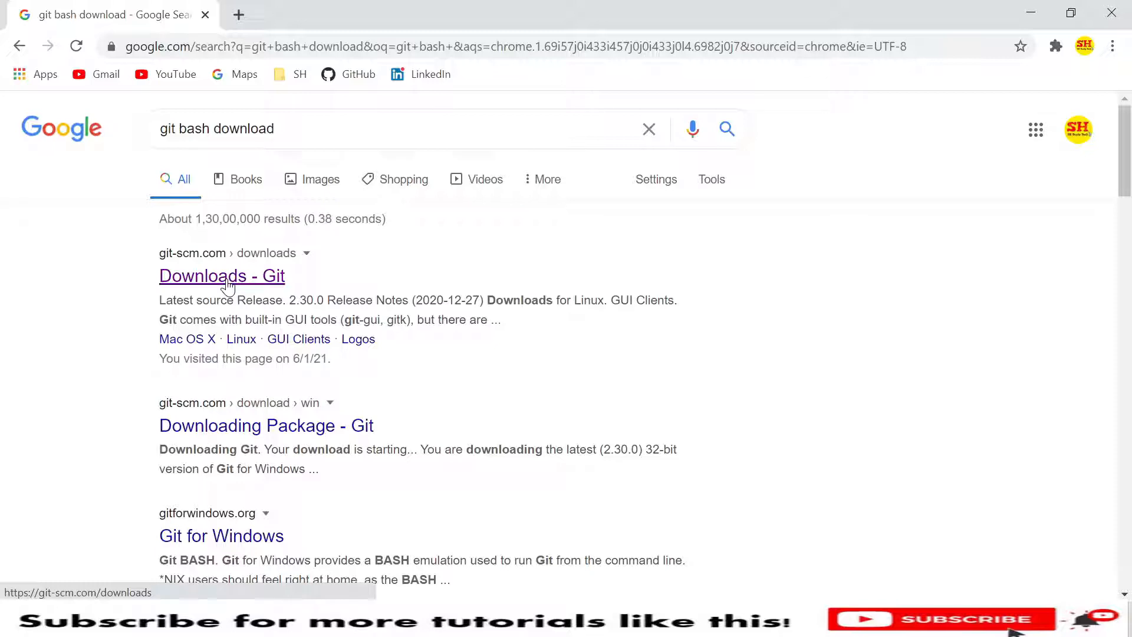
left_click(221, 274)
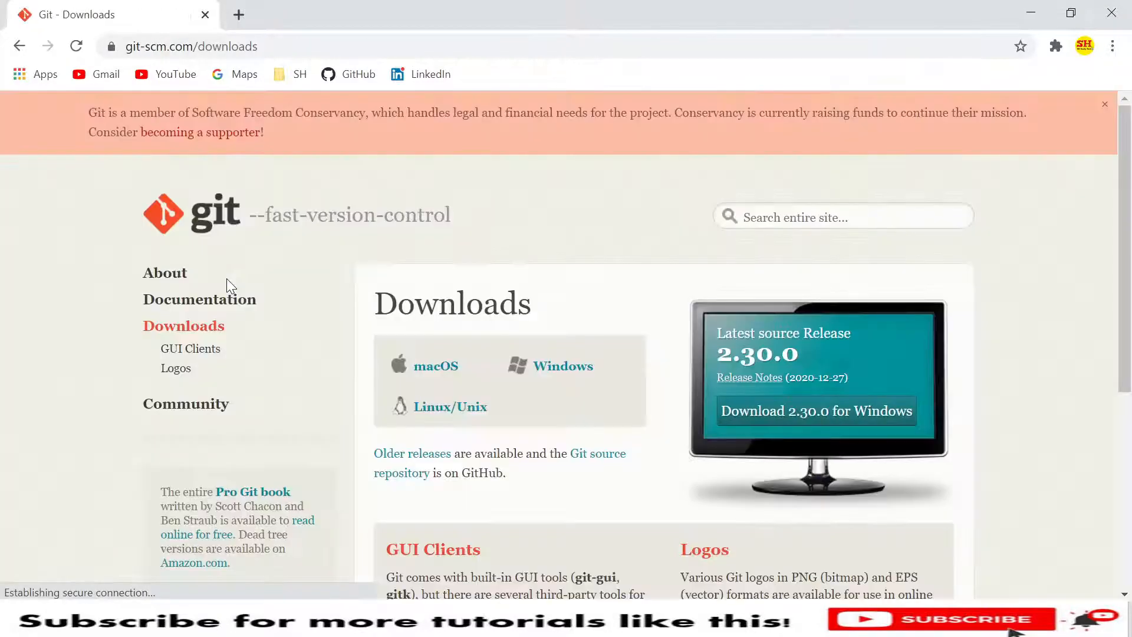
mouse_move(548, 300)
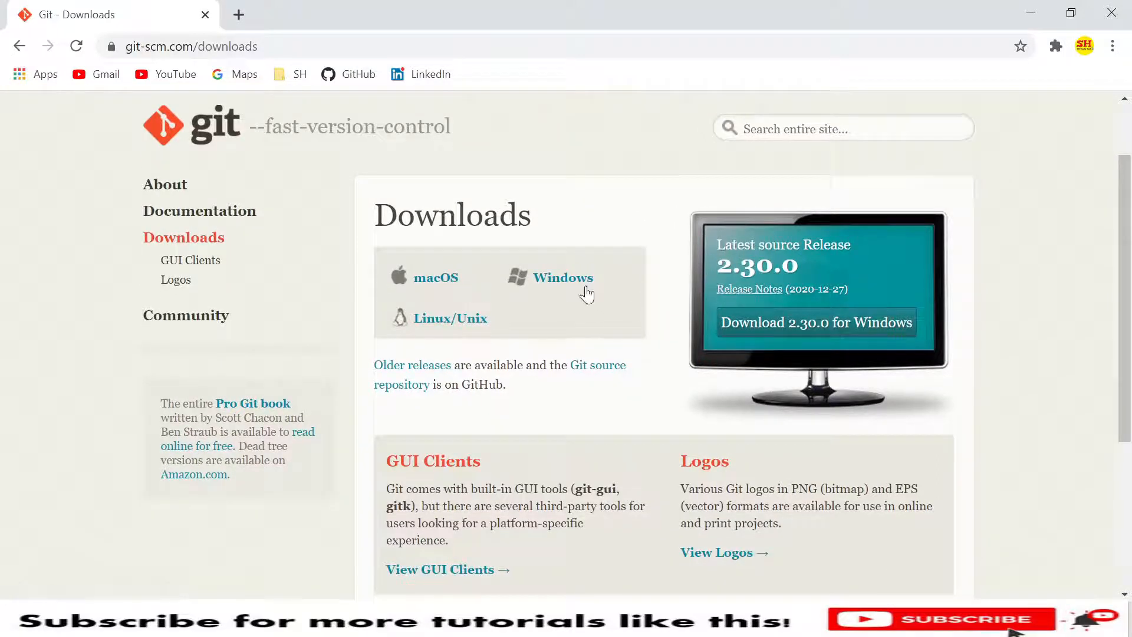
mouse_move(618, 294)
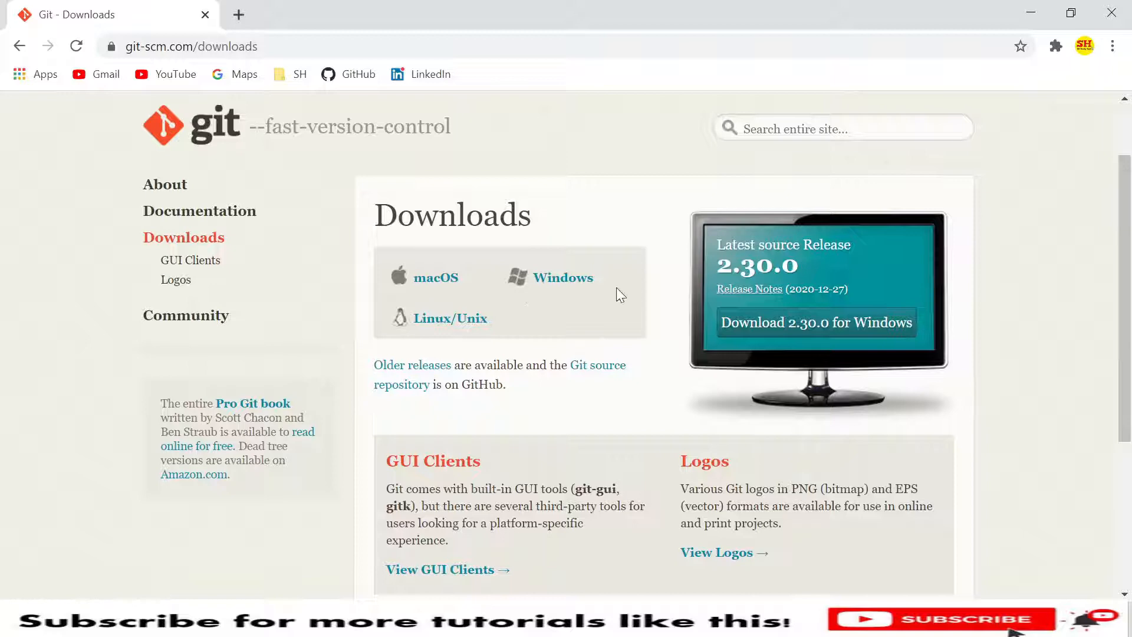
left_click(562, 277)
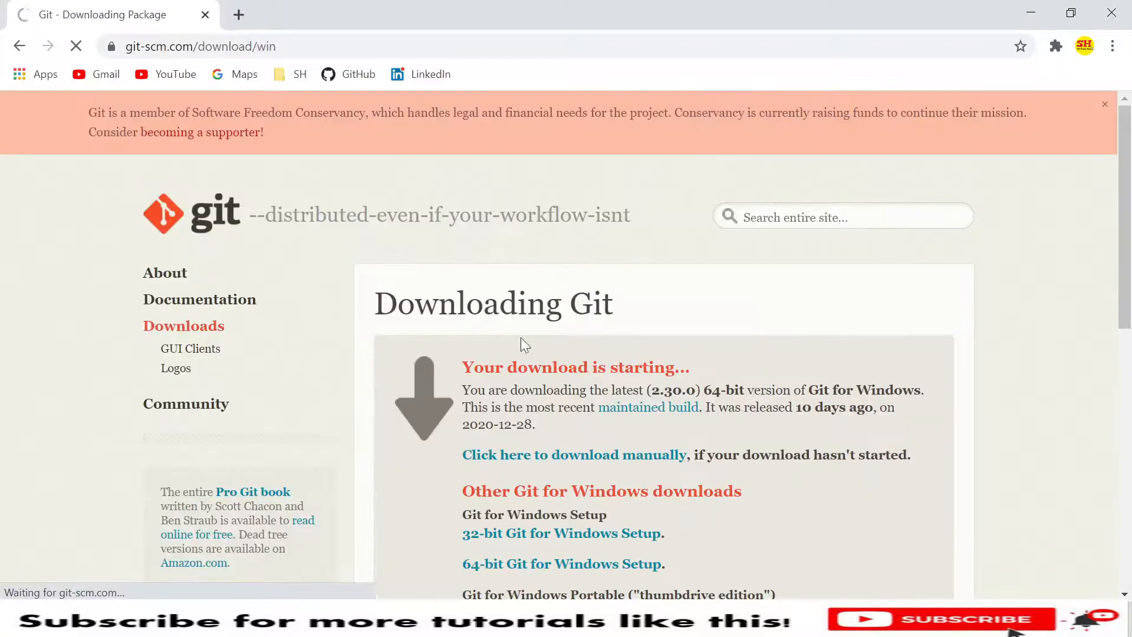
Scroll the Downloading Git page while Git-2.30.0-64-bit.exe finishes downloading.
scroll("down", 3)
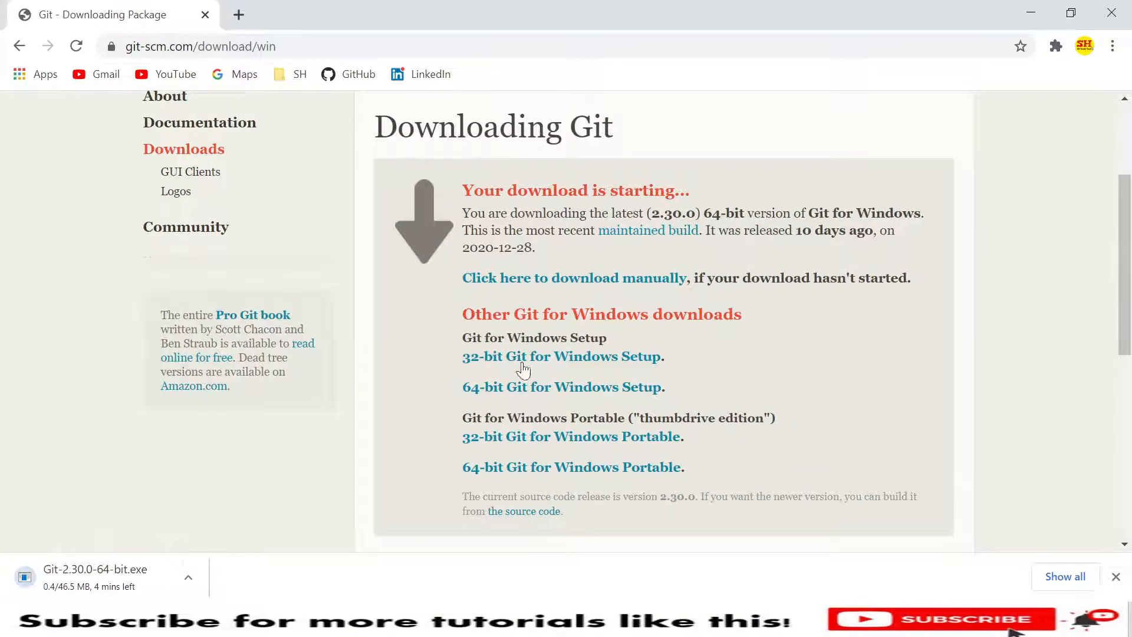
mouse_move(210, 487)
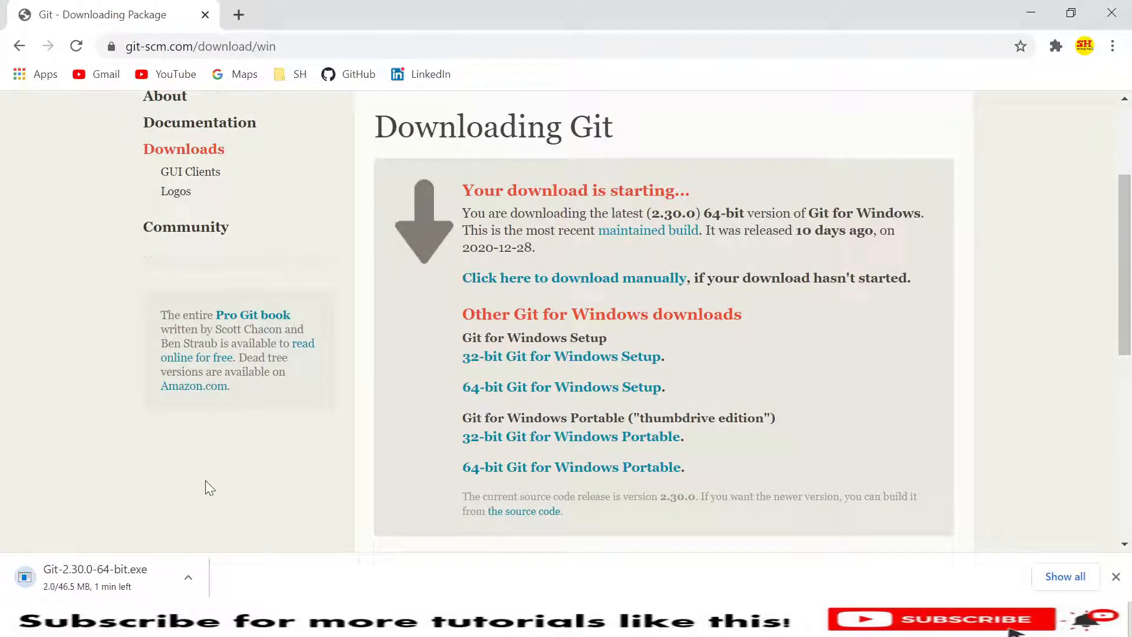
mouse_move(721, 391)
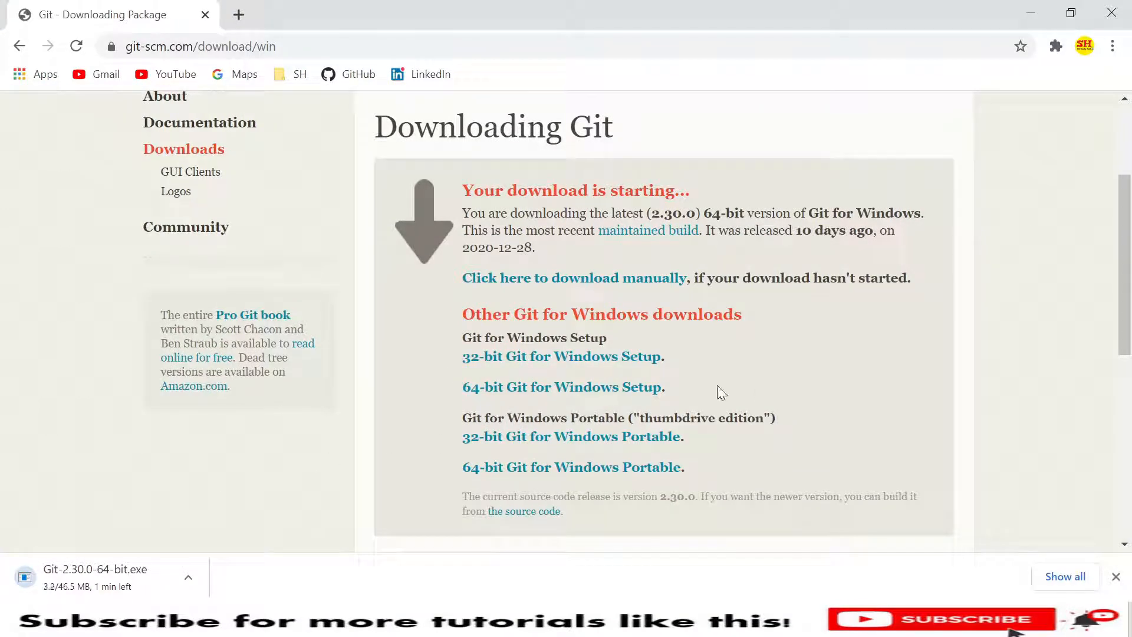
mouse_move(266, 451)
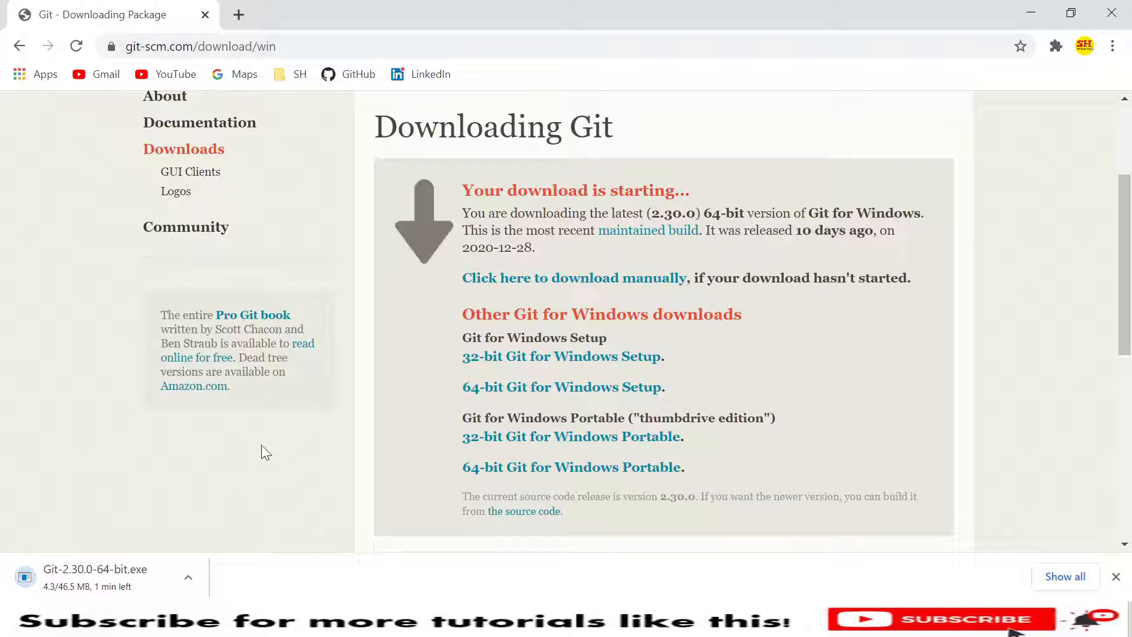
mouse_move(232, 471)
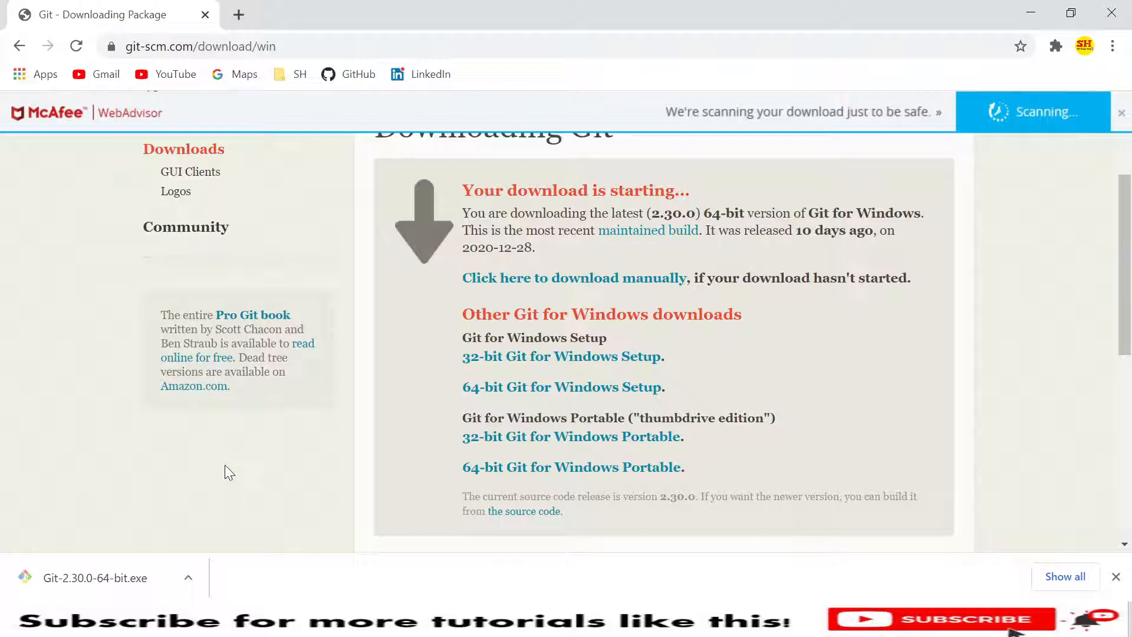
scroll("up", 3)
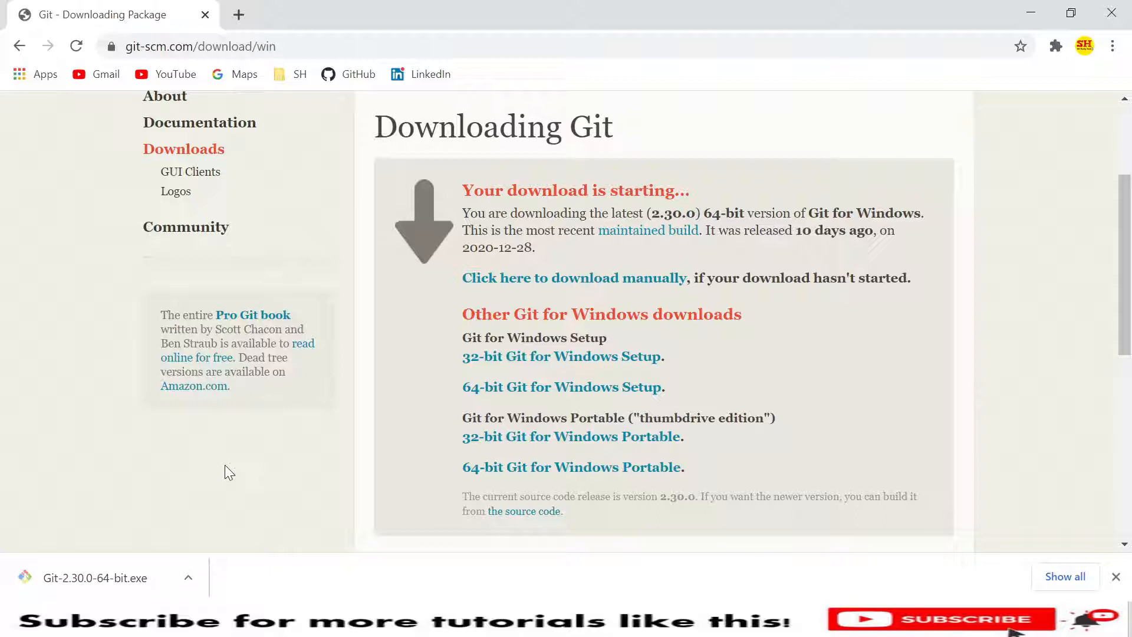
mouse_move(274, 462)
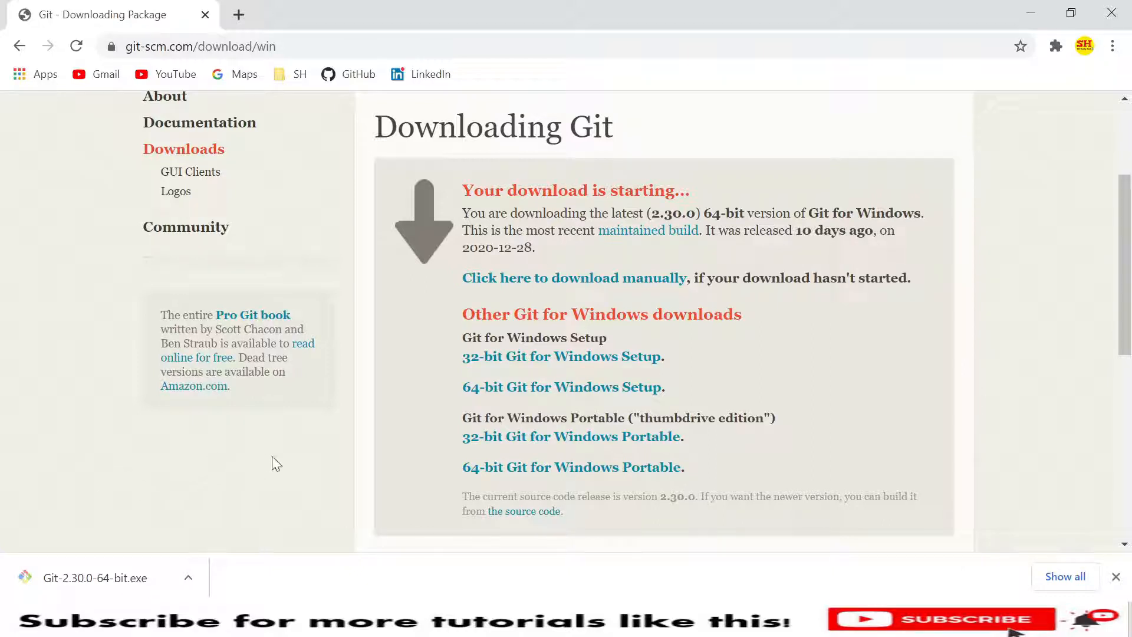
mouse_move(142, 543)
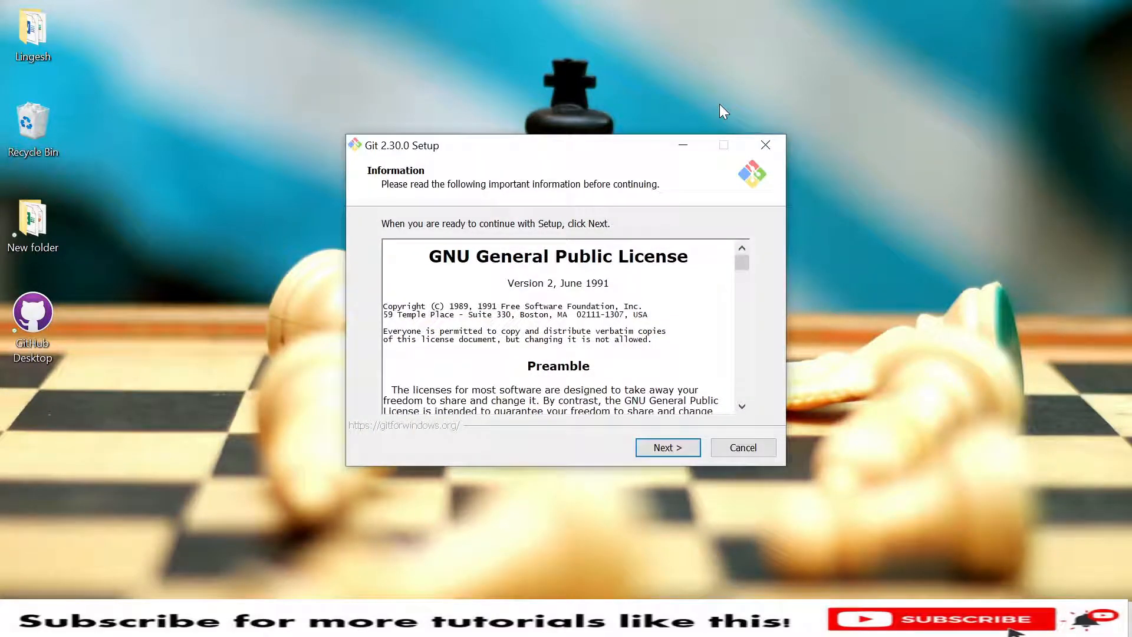
mouse_move(741, 273)
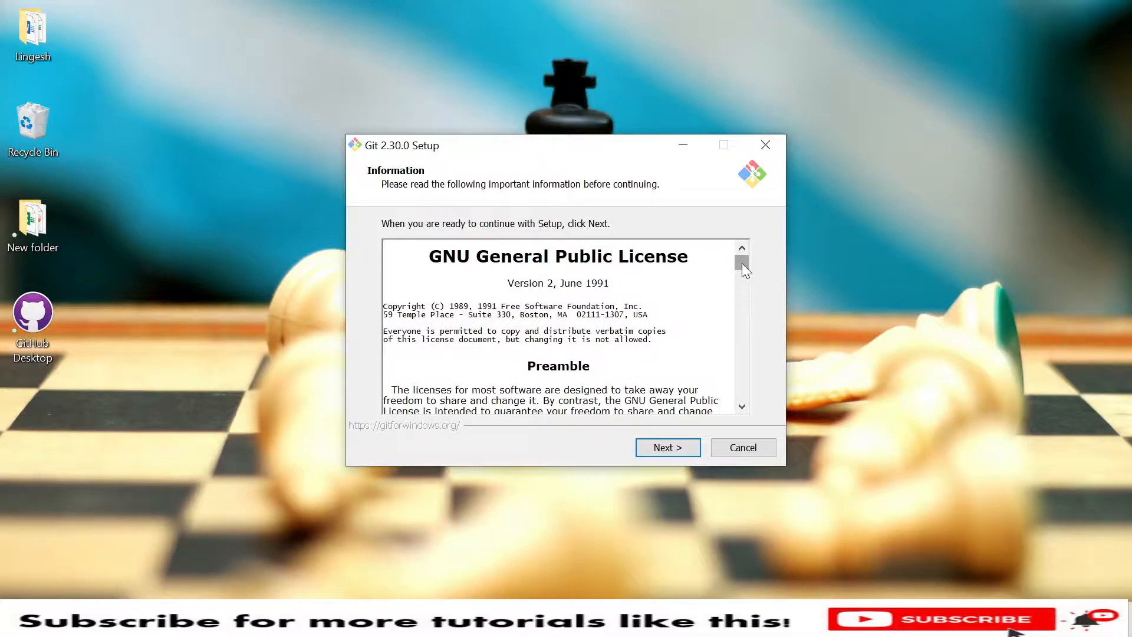
Accept the GNU General Public License and continue to the install location, C:\Program Files\Git.
scroll("down", 3)
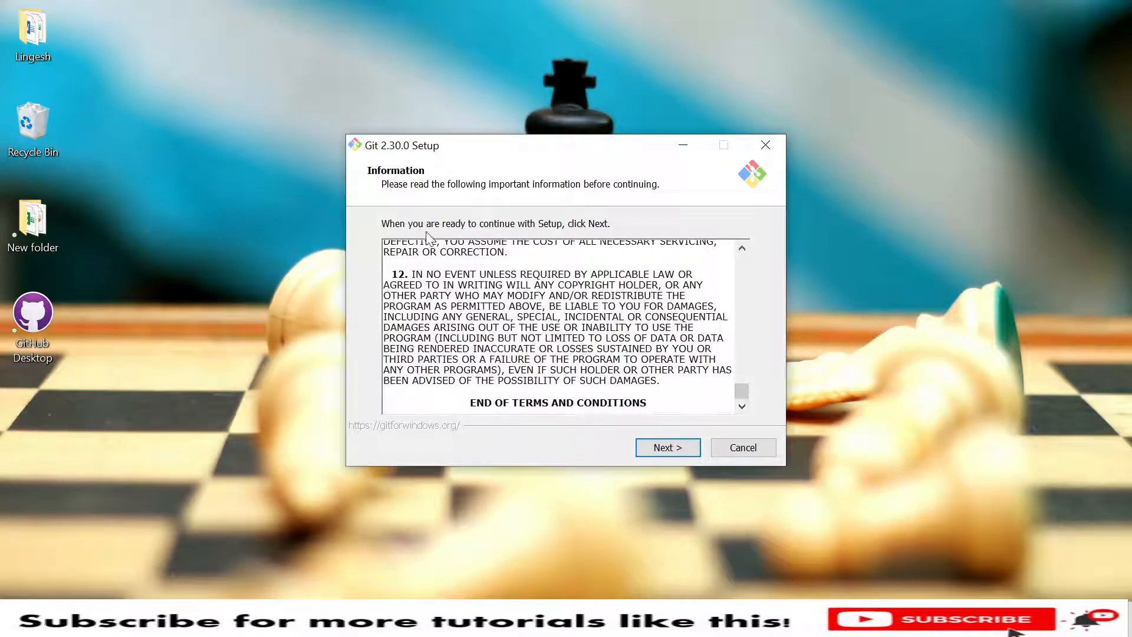
left_click(665, 447)
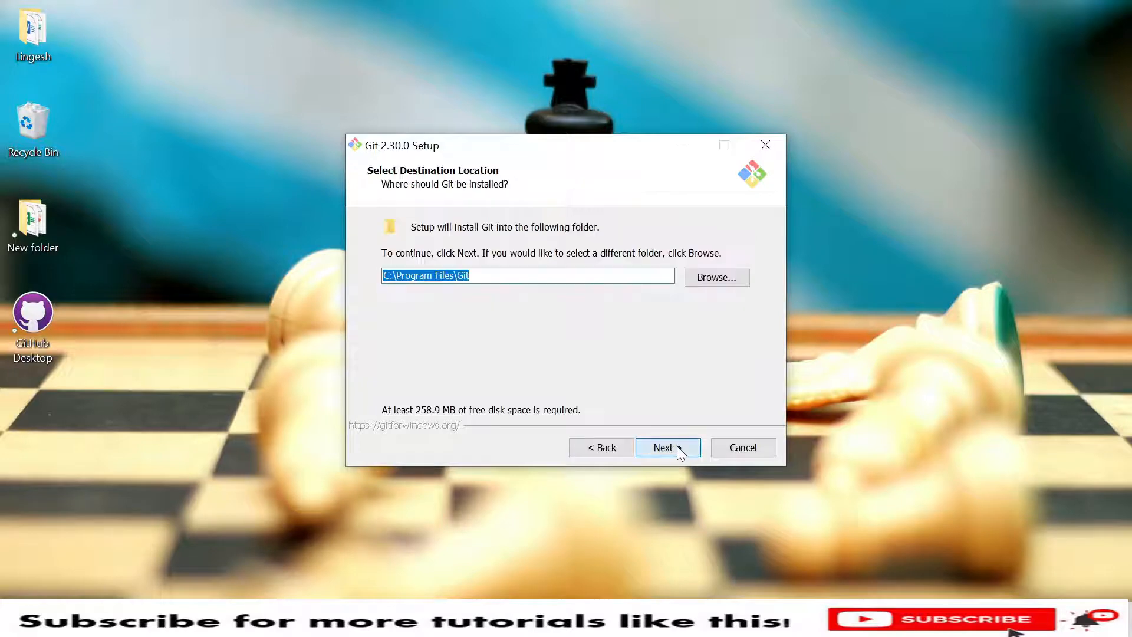
mouse_move(482, 298)
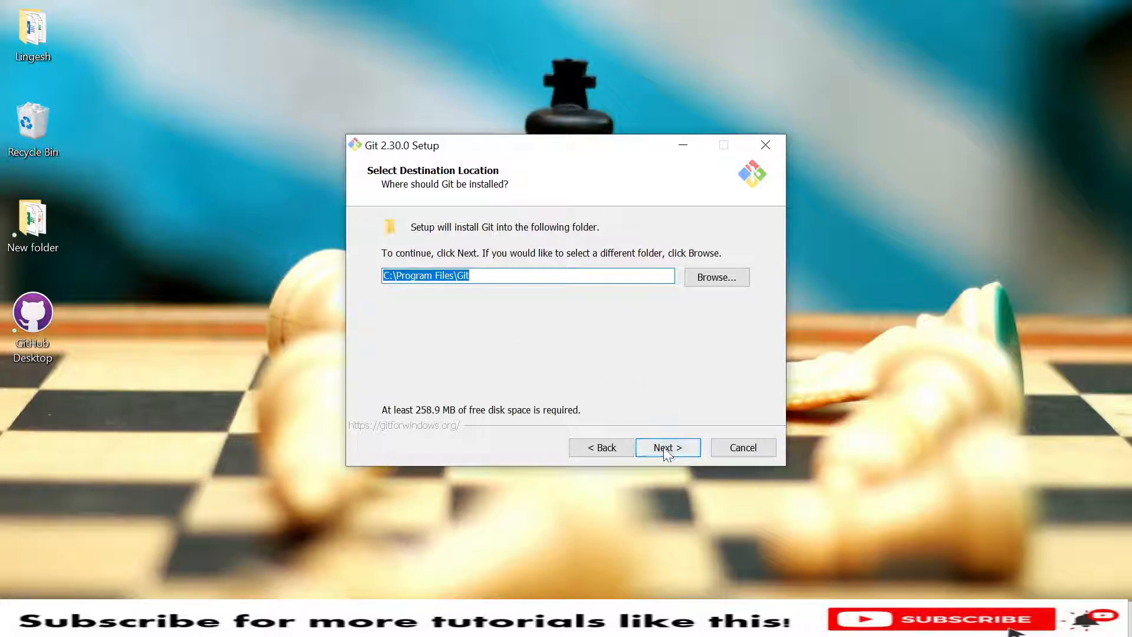
Keep the default install folder, components and Git Start Menu shortcuts folder.
left_click(666, 446)
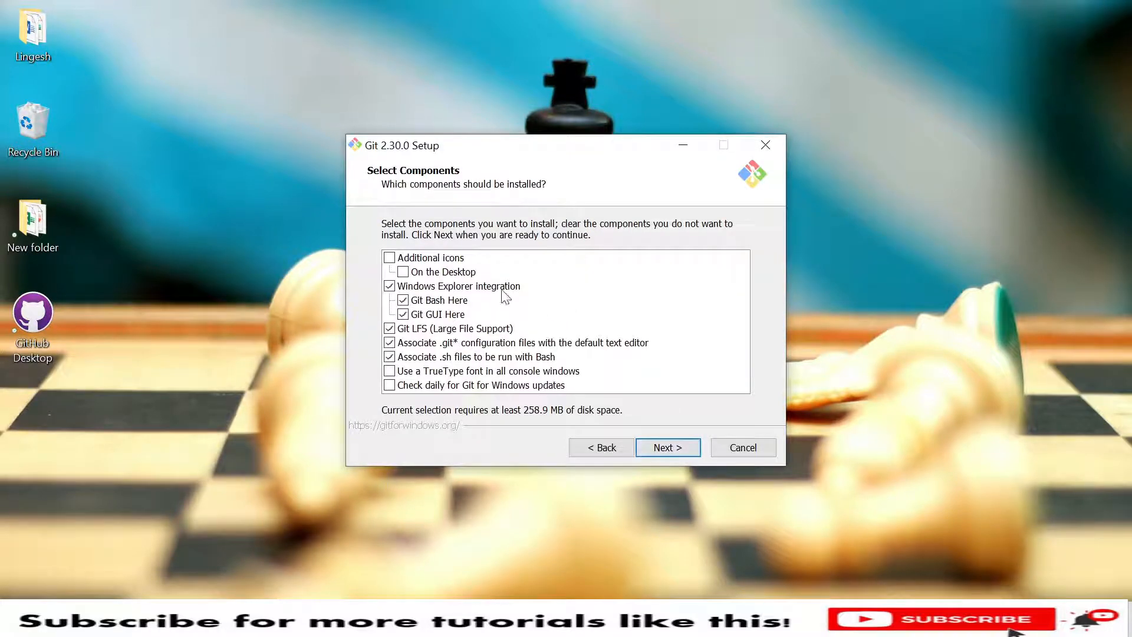
mouse_move(423, 378)
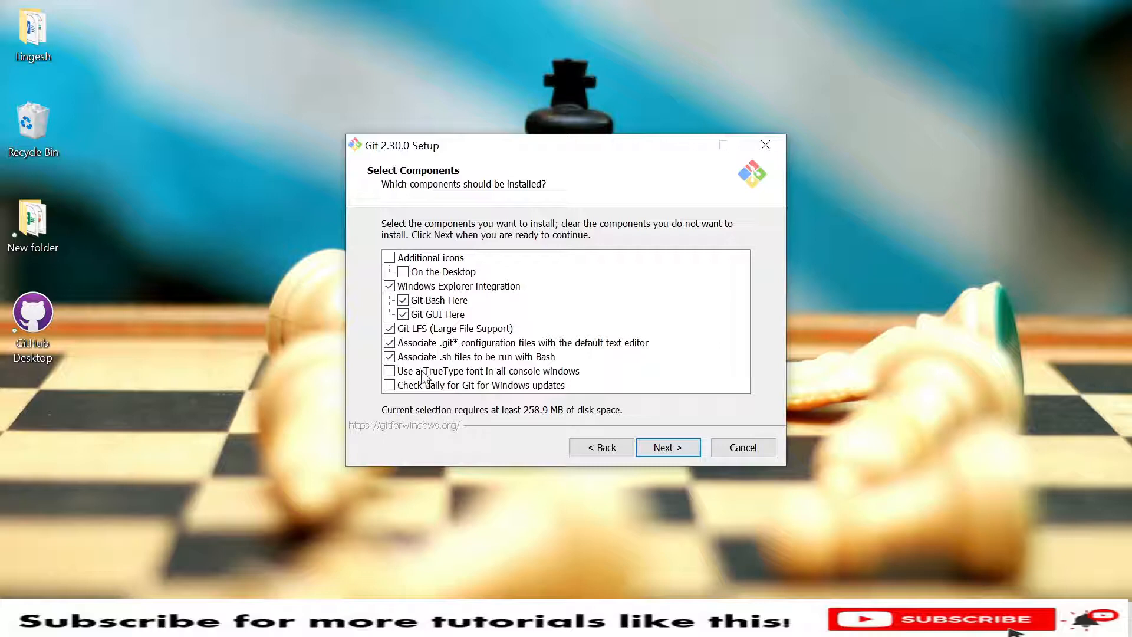
mouse_move(429, 298)
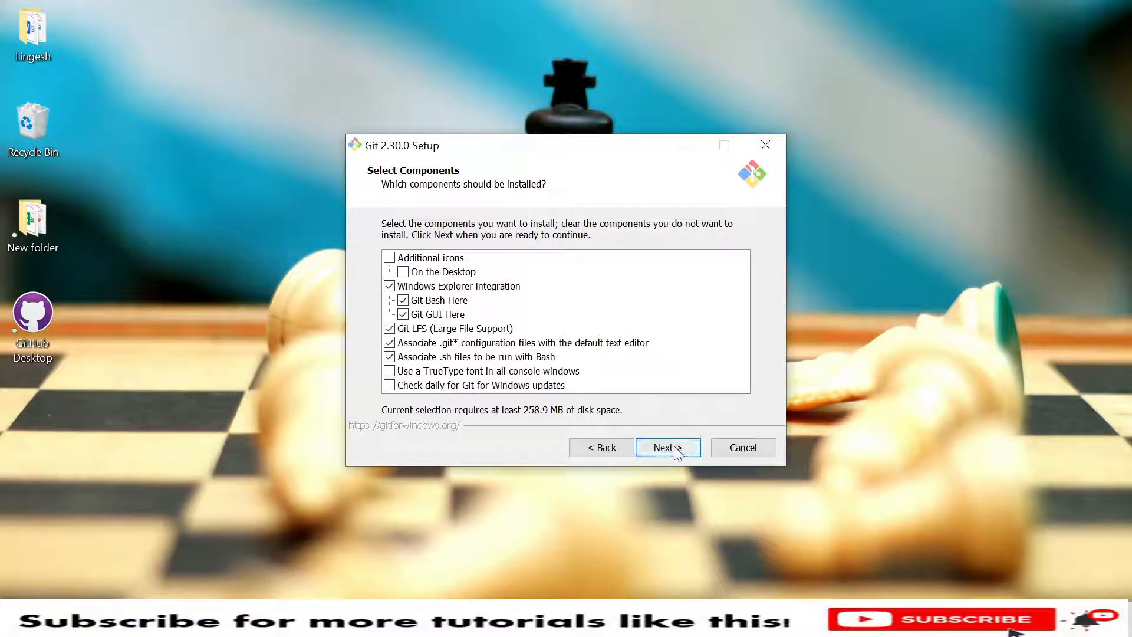
left_click(666, 447)
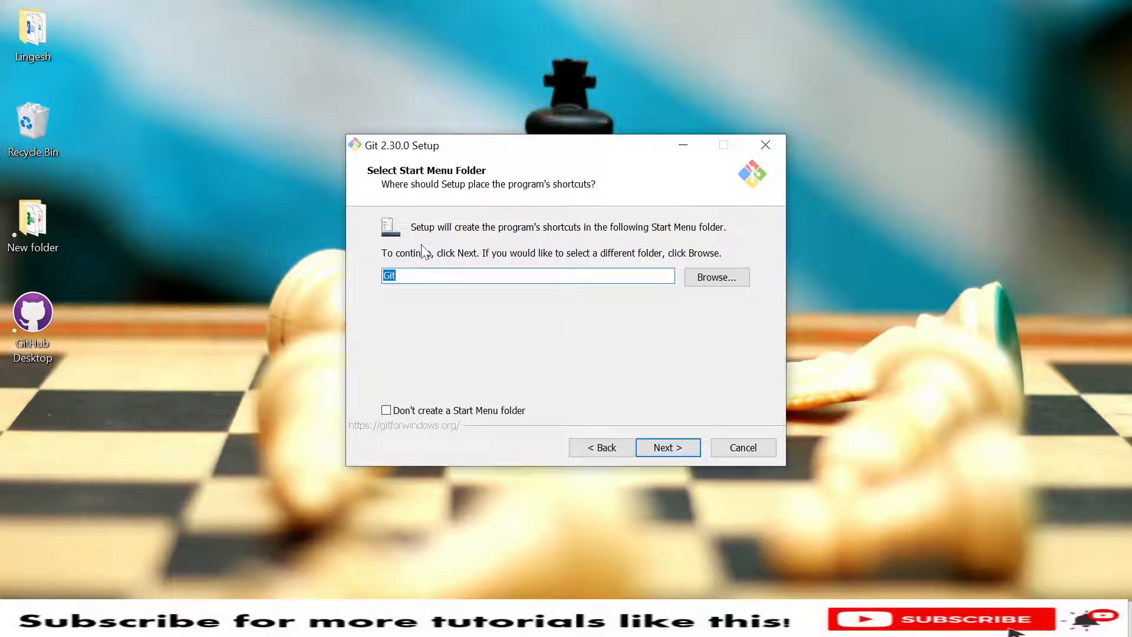
mouse_move(563, 237)
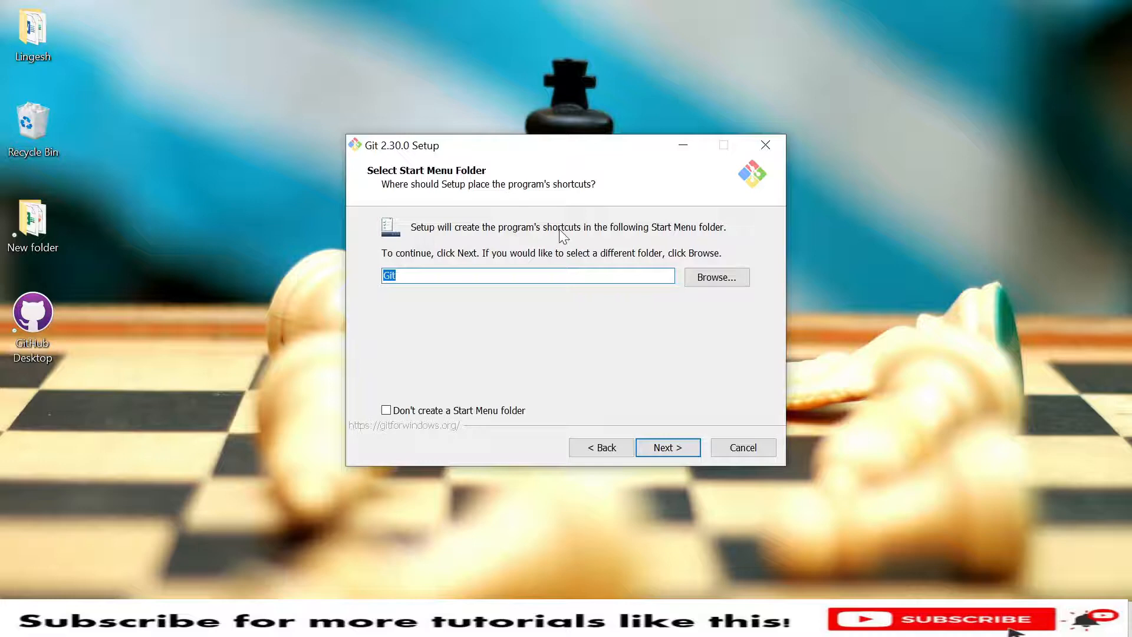
mouse_move(587, 303)
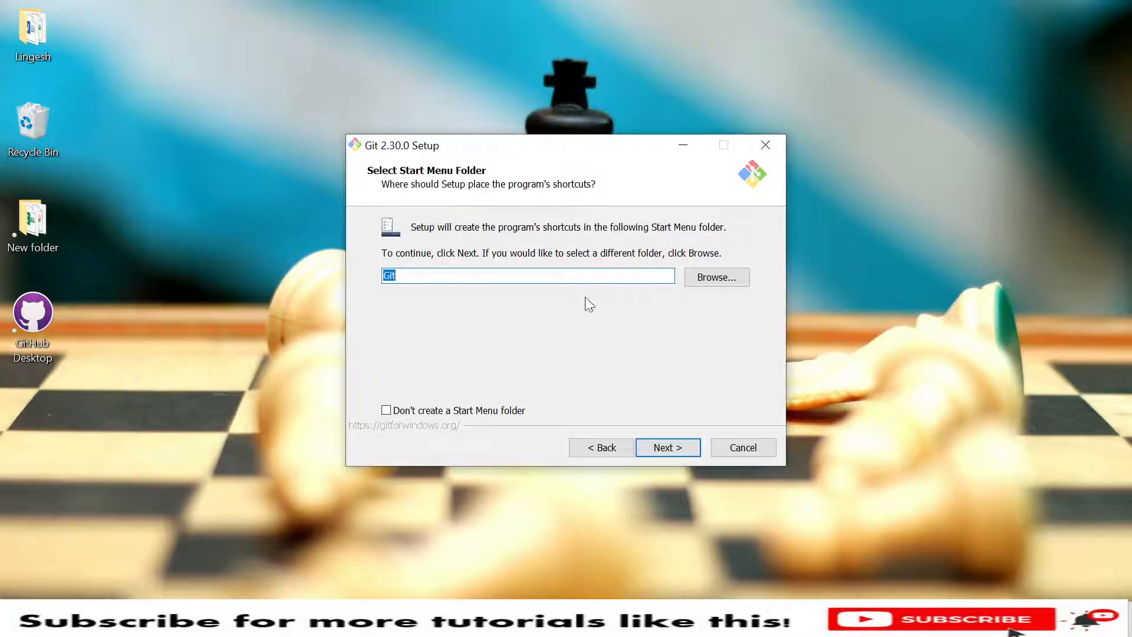
mouse_move(561, 336)
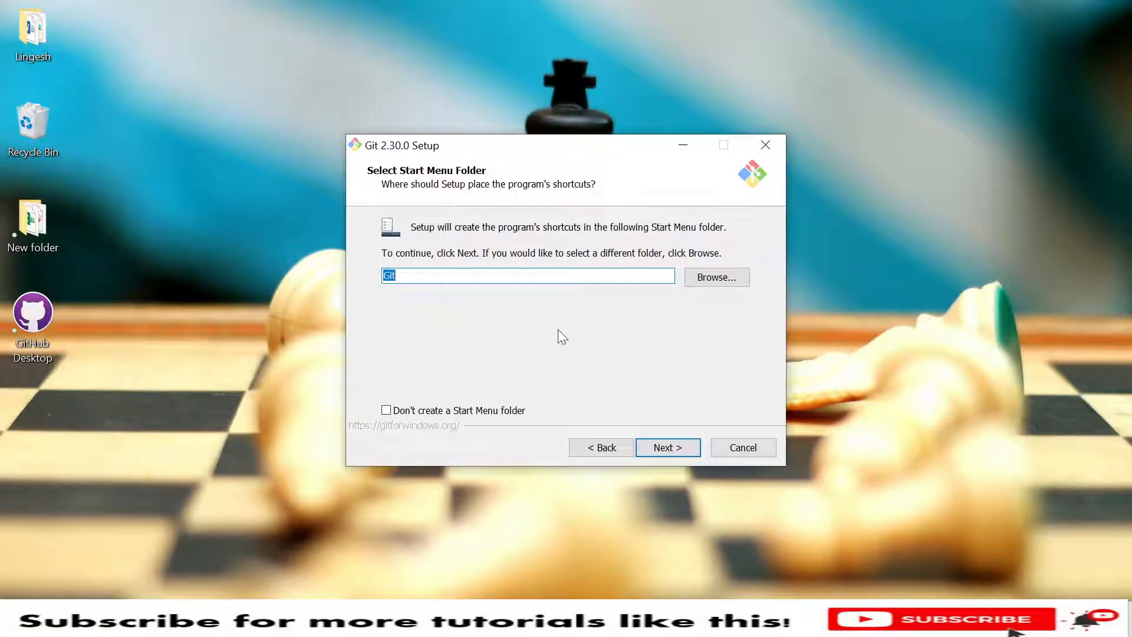
mouse_move(650, 408)
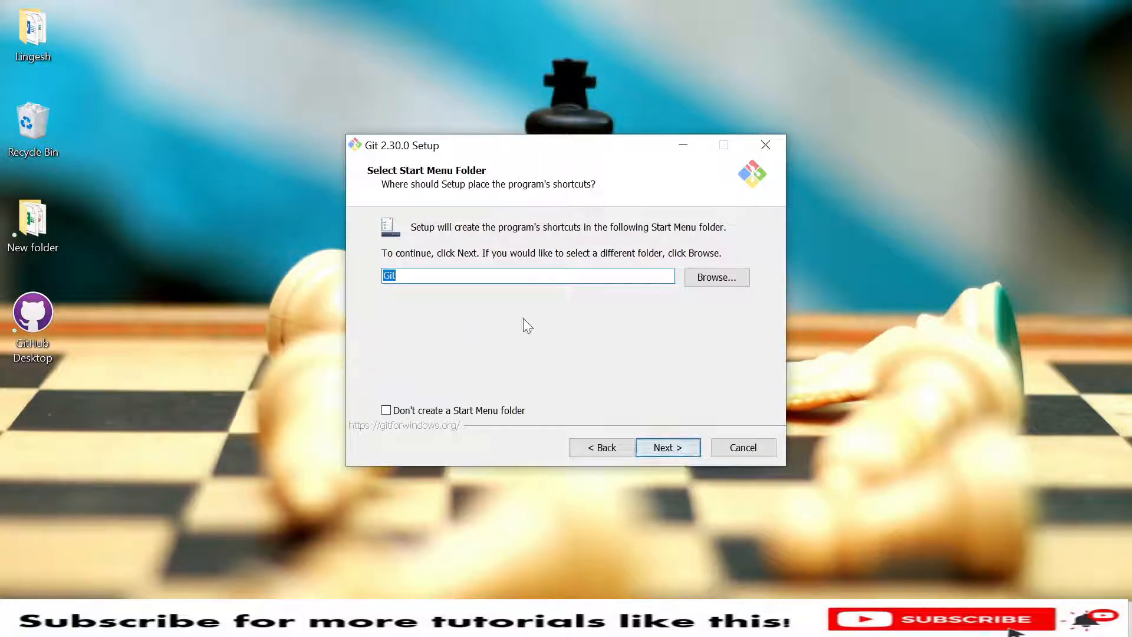
left_click(666, 447)
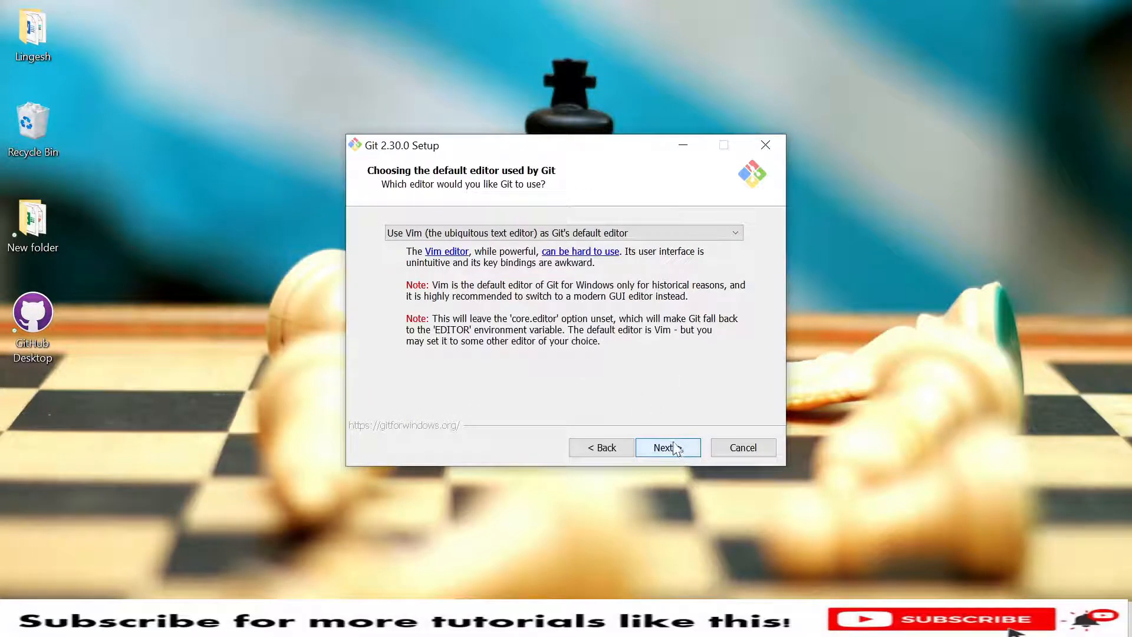
mouse_move(687, 356)
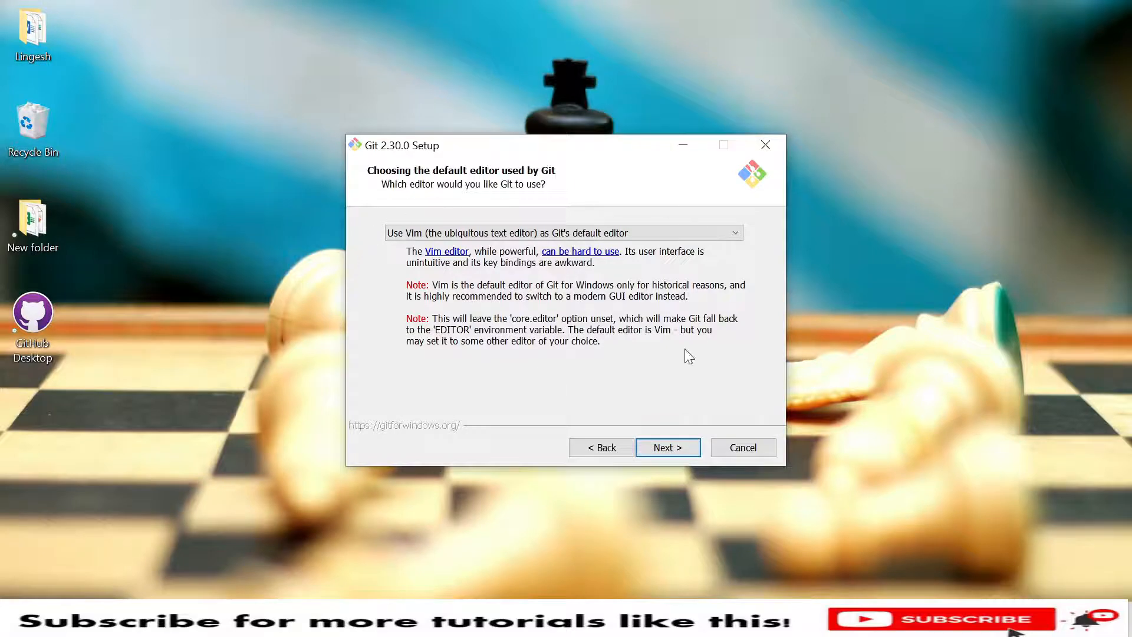
mouse_move(374, 247)
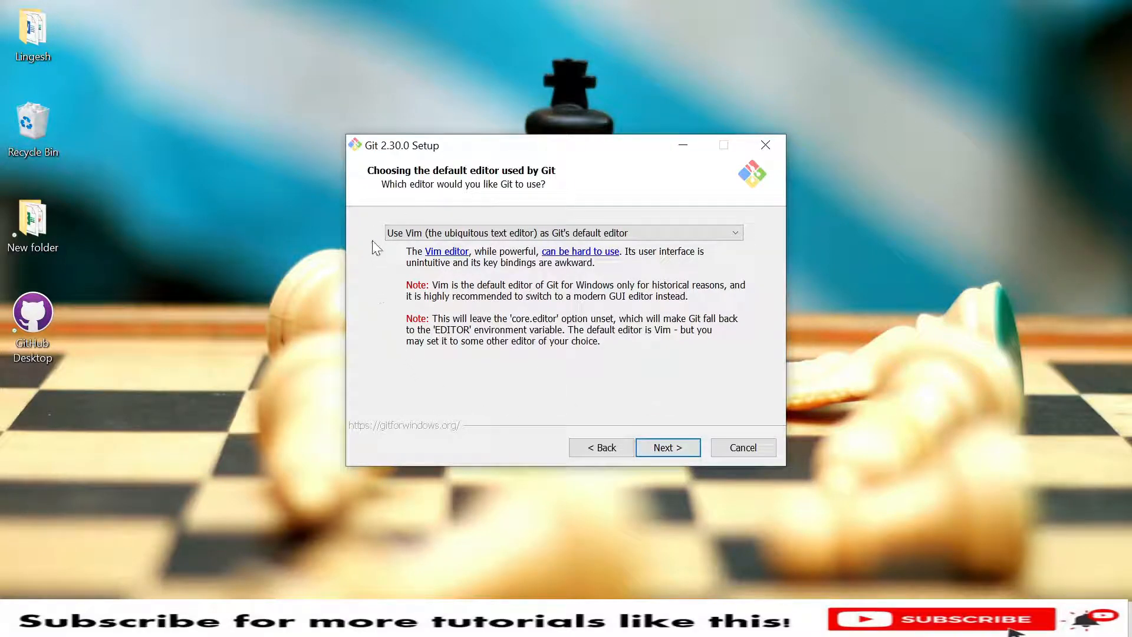
mouse_move(442, 213)
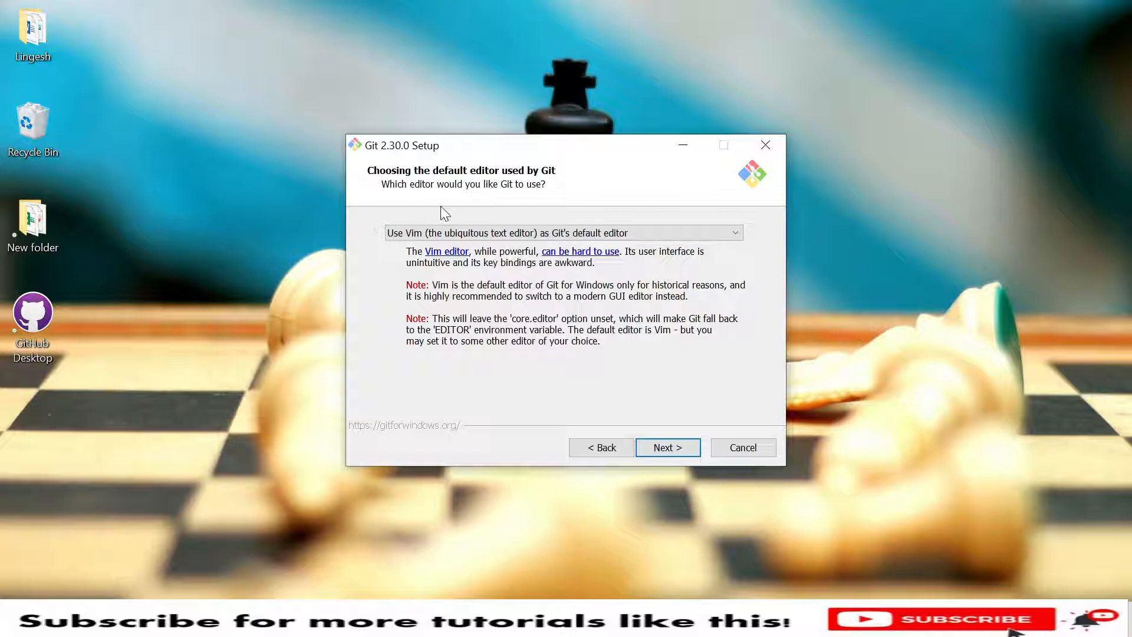
mouse_move(683, 232)
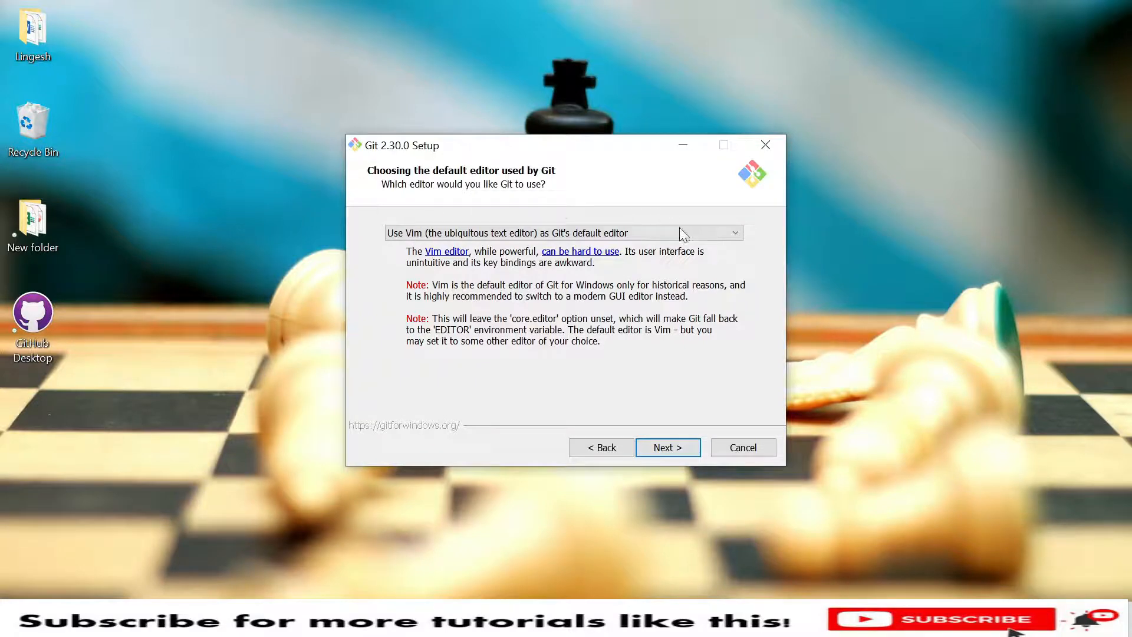
Keep Vim as Git's default editor and continue to the initial branch name page.
left_click(732, 232)
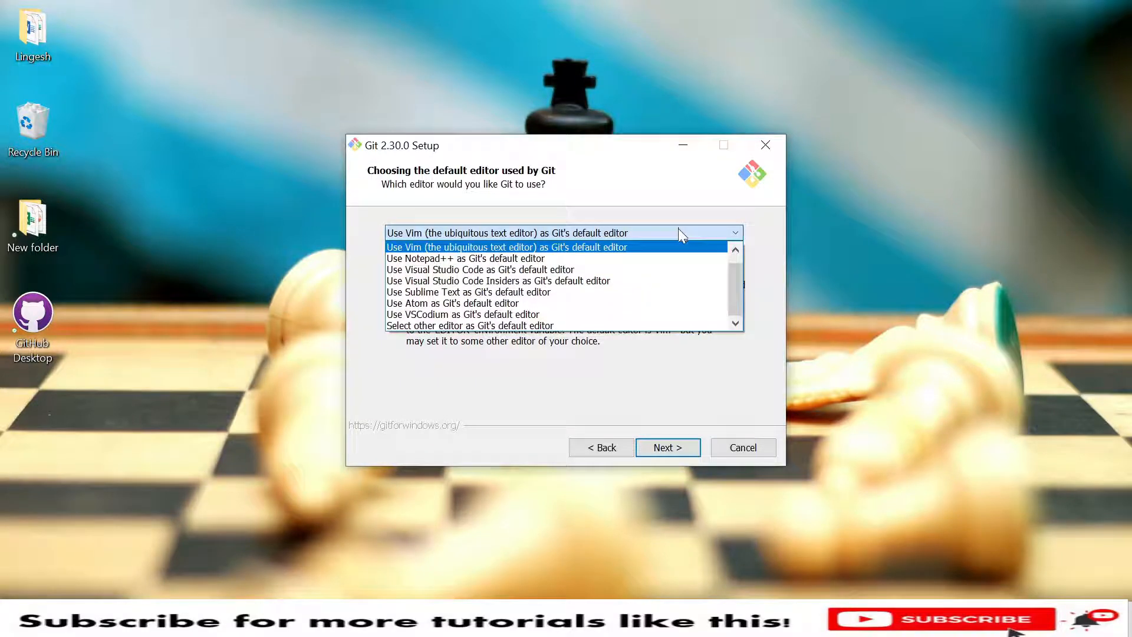
left_click(507, 247)
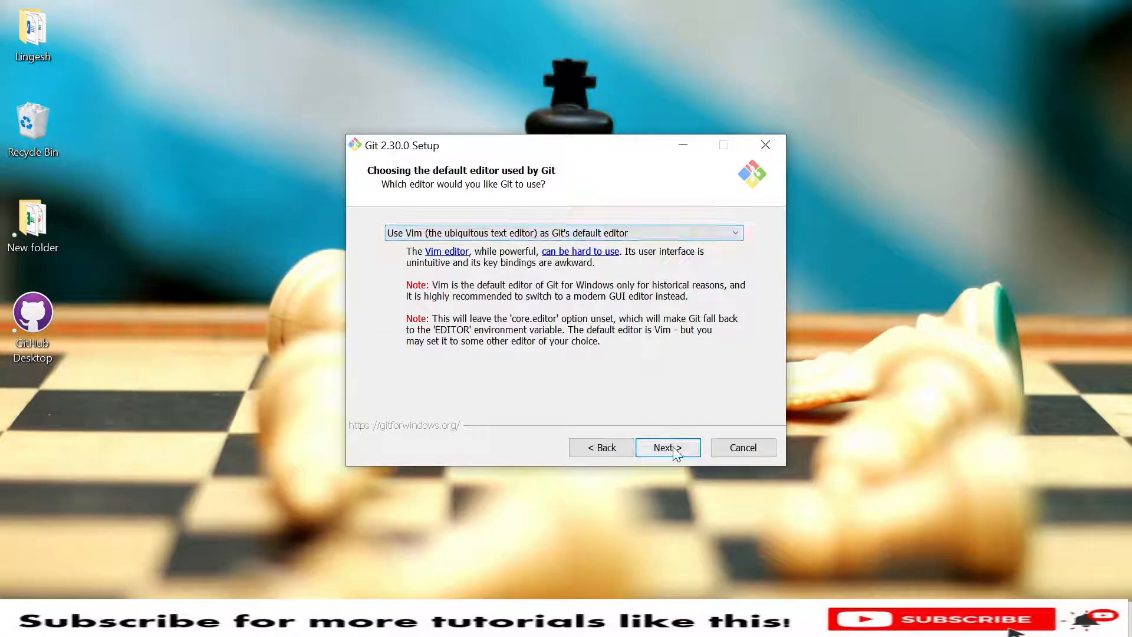
mouse_move(420, 267)
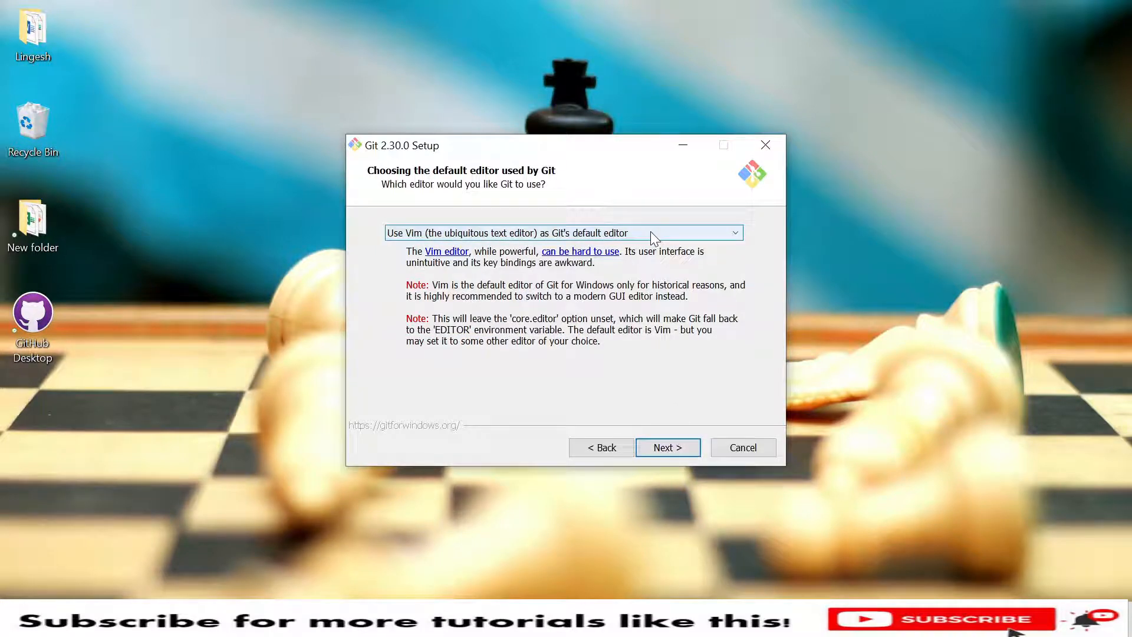
left_click(666, 447)
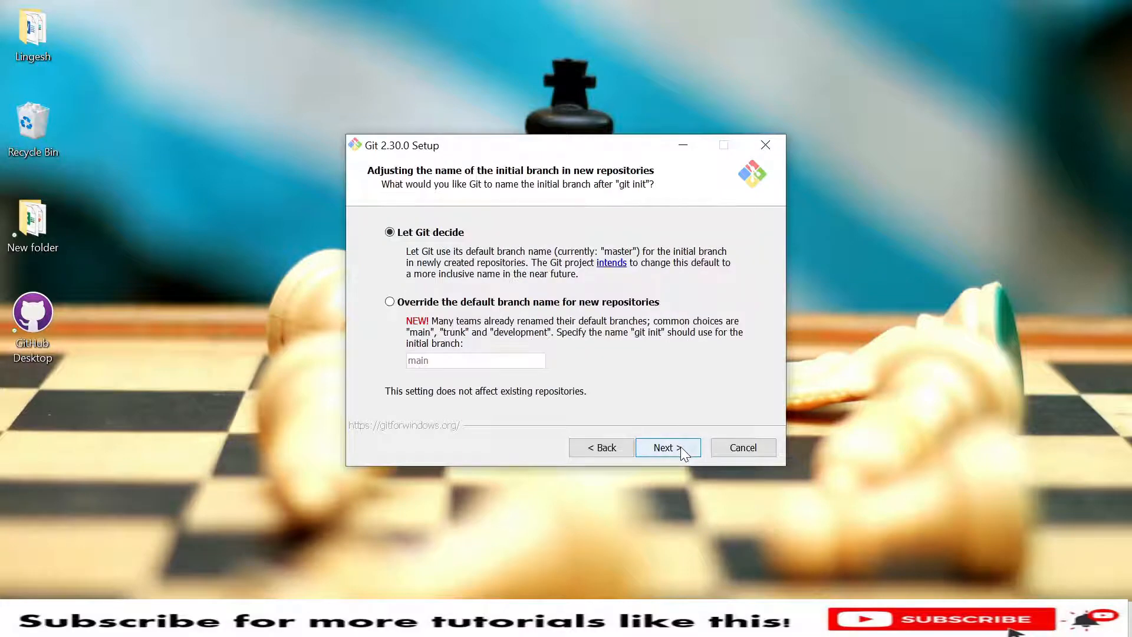
mouse_move(426, 244)
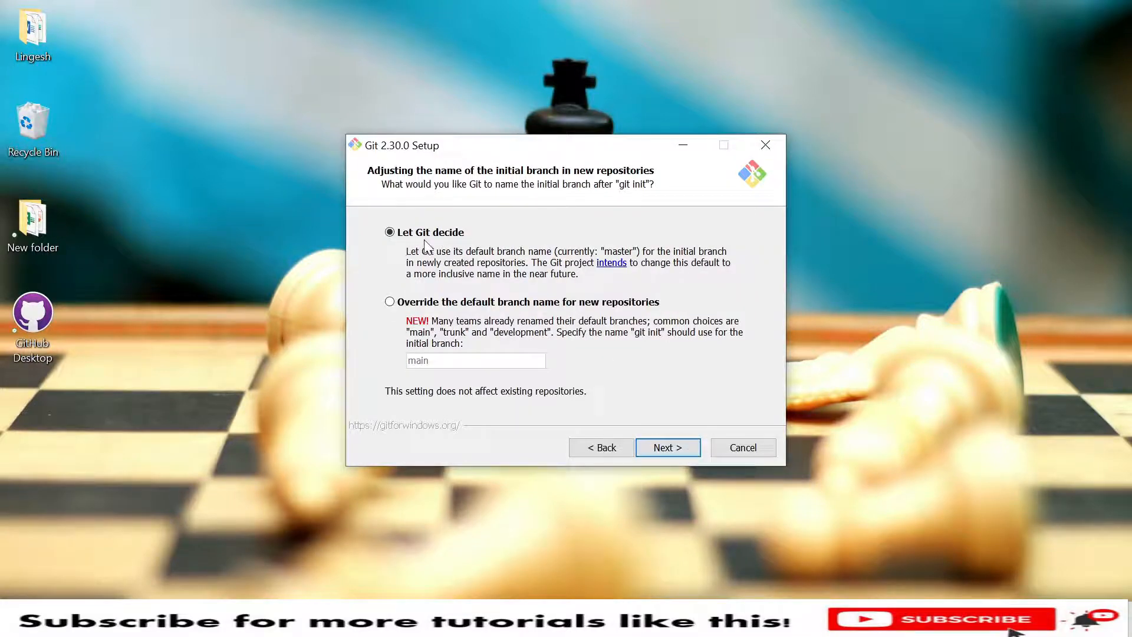
mouse_move(512, 250)
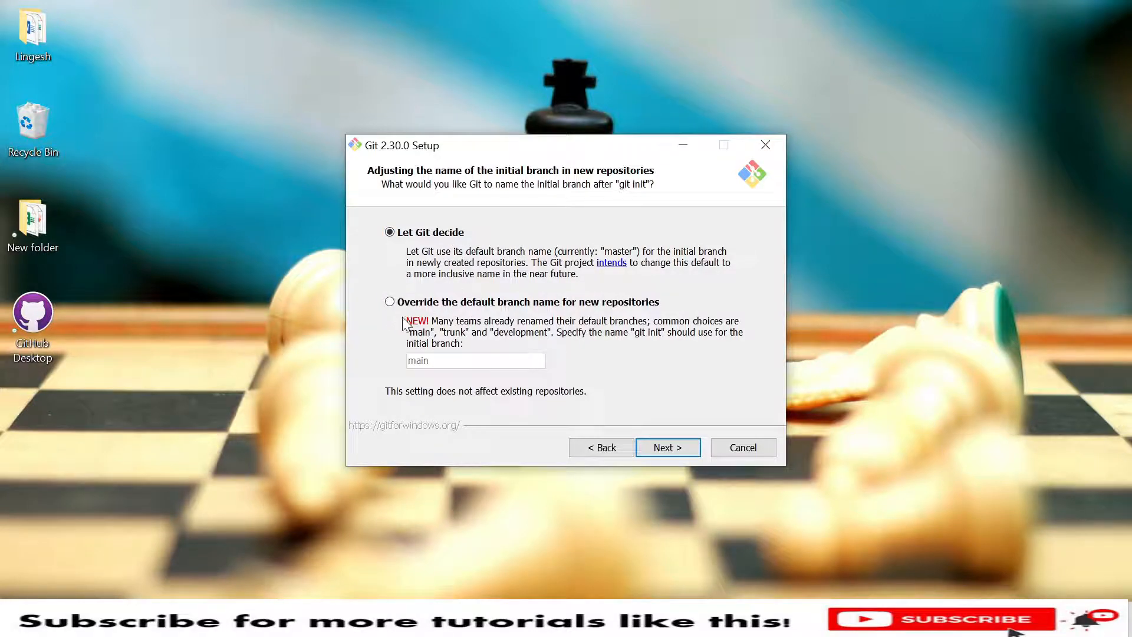
mouse_move(502, 329)
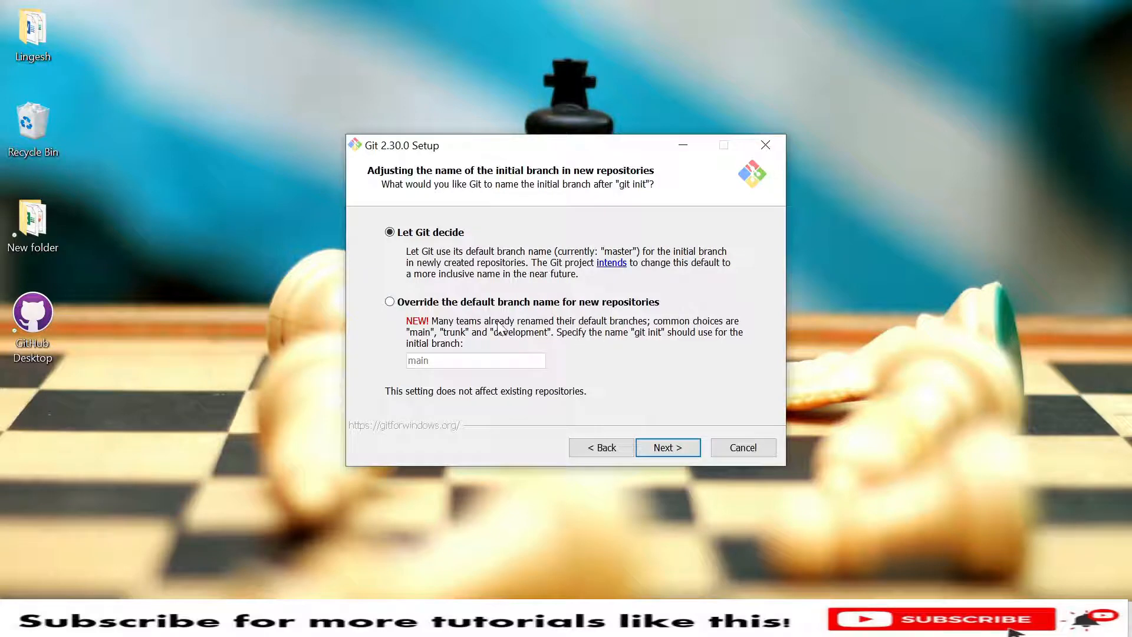
mouse_move(469, 379)
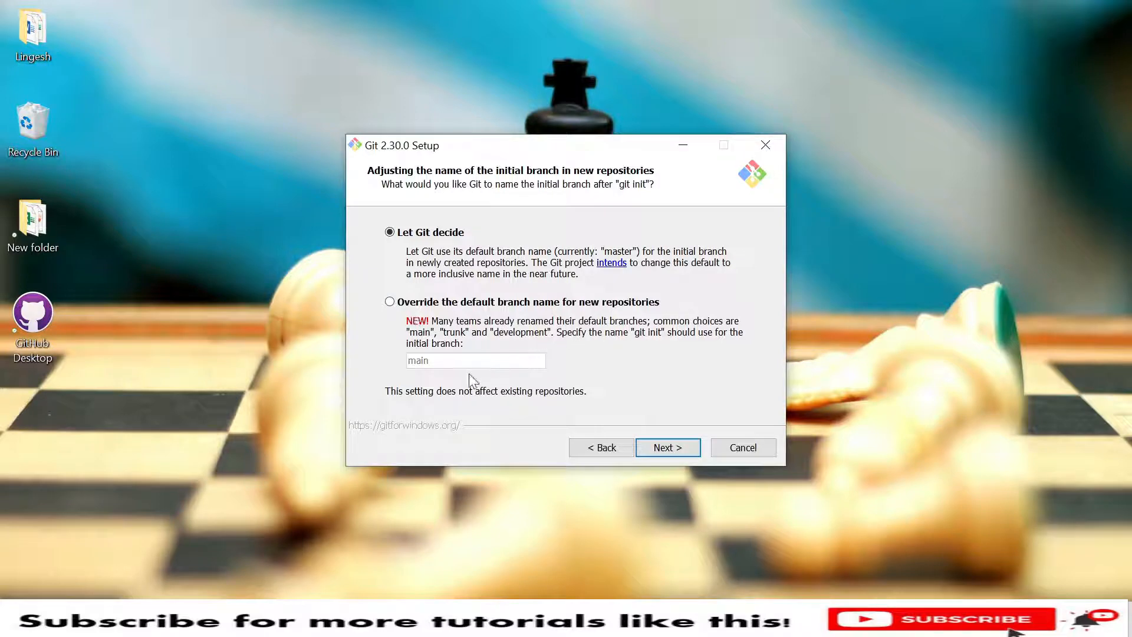
mouse_move(570, 330)
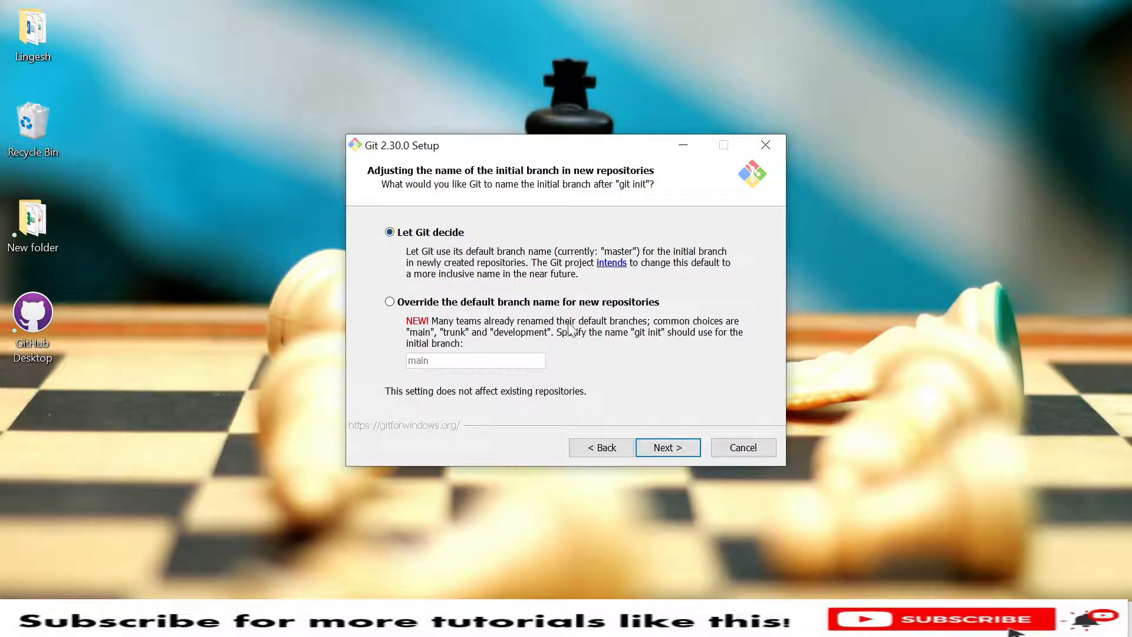
Let Git decide the initial branch name, then choose 'Use Git from Git Bash only' for PATH.
left_click(666, 447)
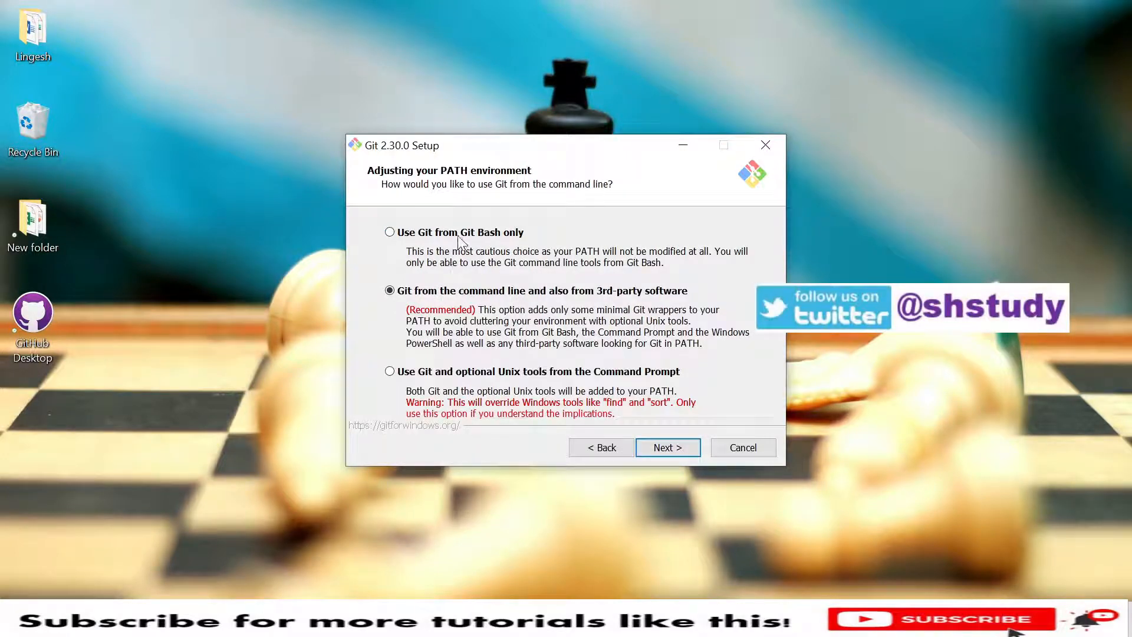
left_click(390, 232)
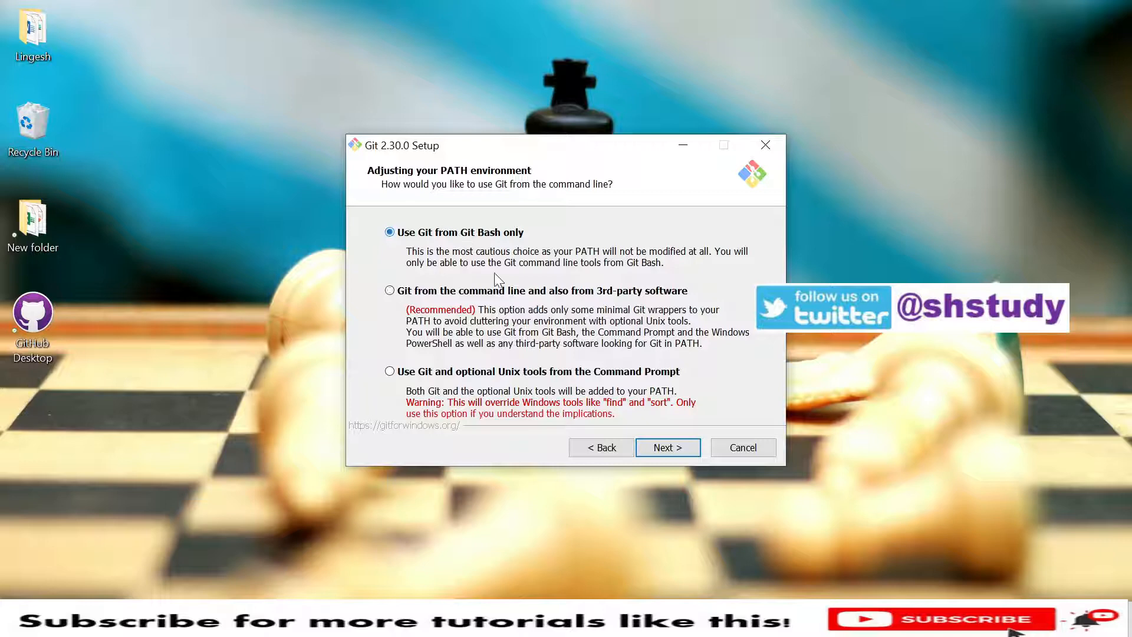
mouse_move(563, 330)
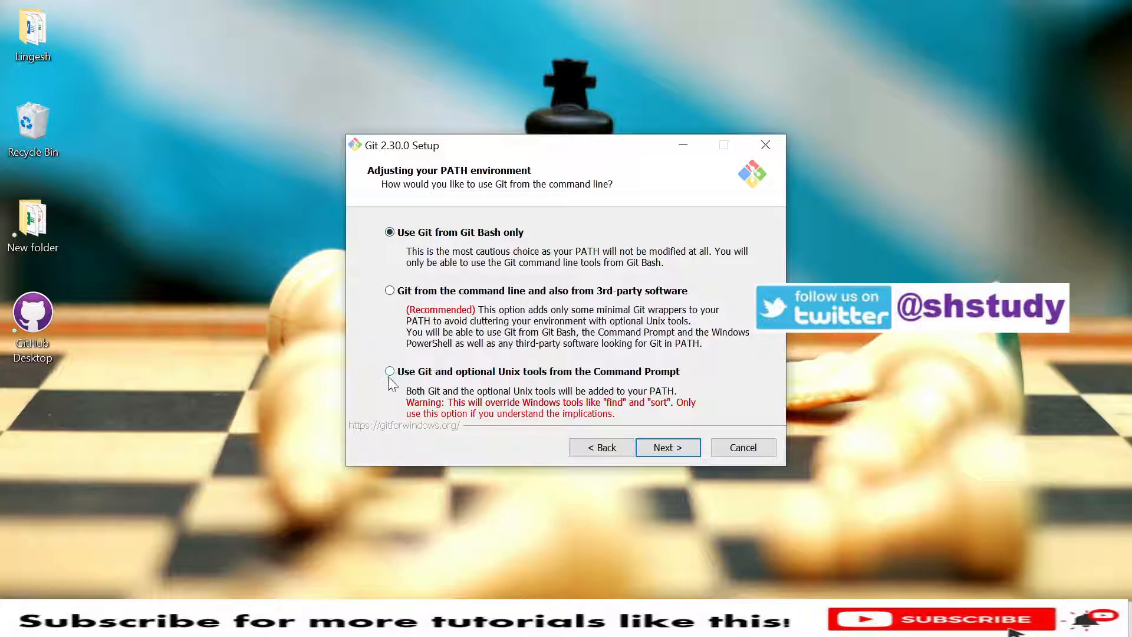
Confirm the PATH environment choice and continue to the HTTPS transport backend page with OpenSSL.
left_click(390, 371)
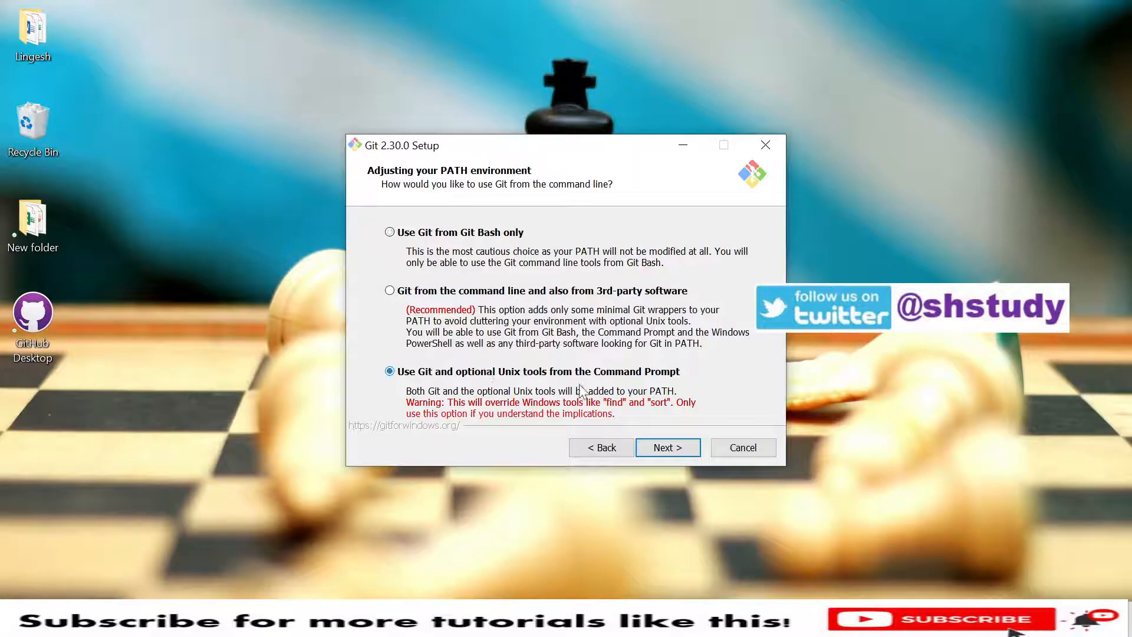
mouse_move(481, 375)
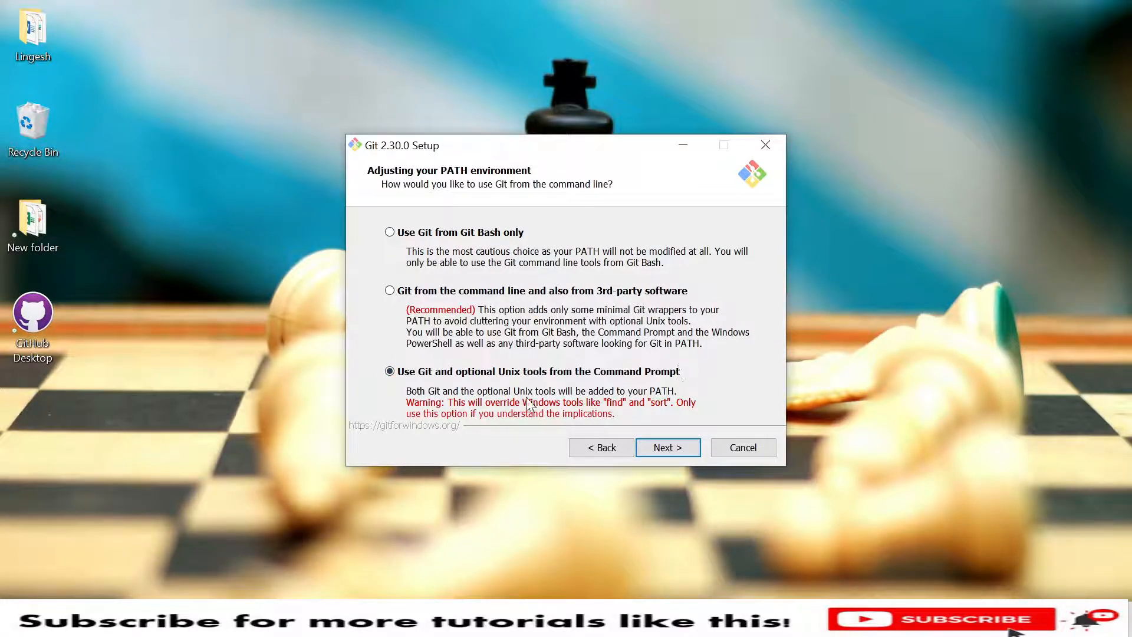
left_click(666, 447)
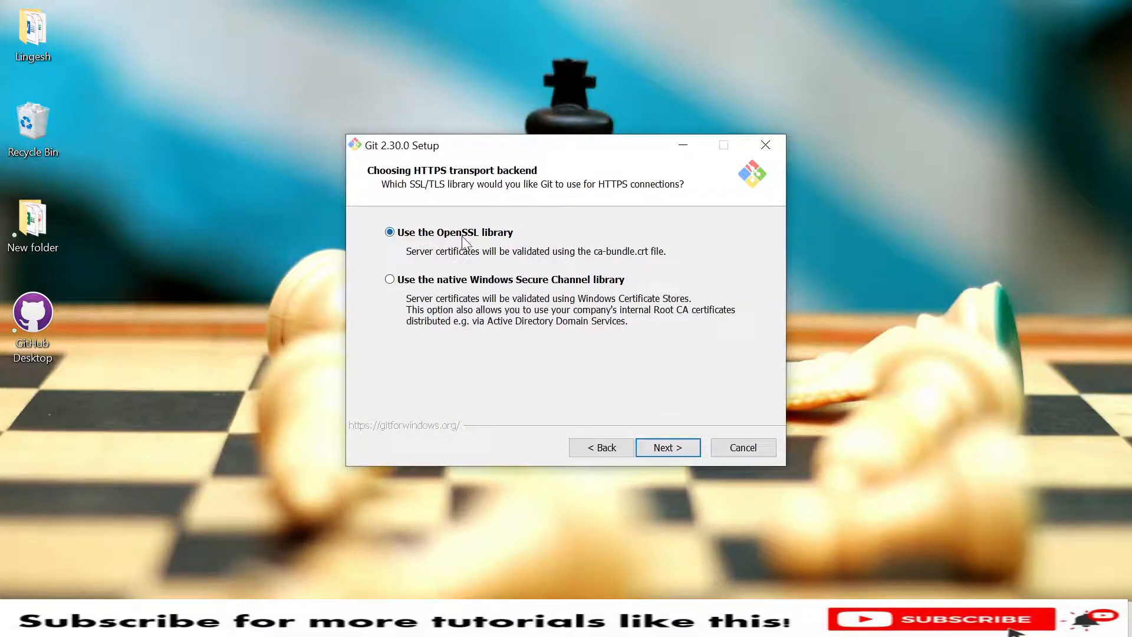
mouse_move(448, 289)
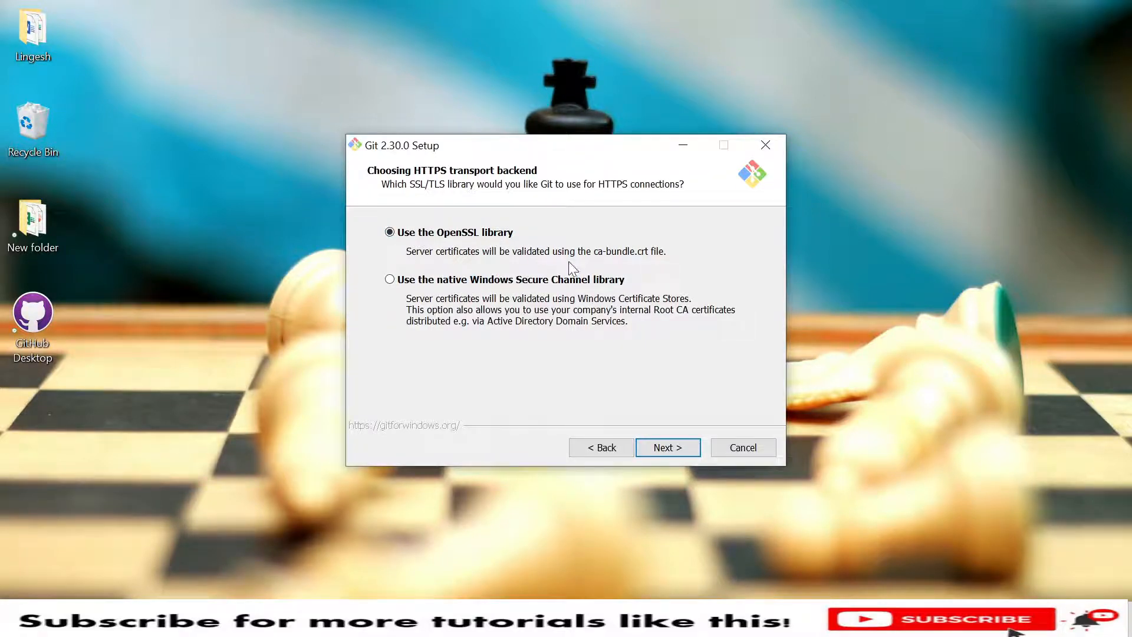
Keep the OpenSSL library and reach line endings with Windows-style checkout, Unix-style commit.
left_click(665, 447)
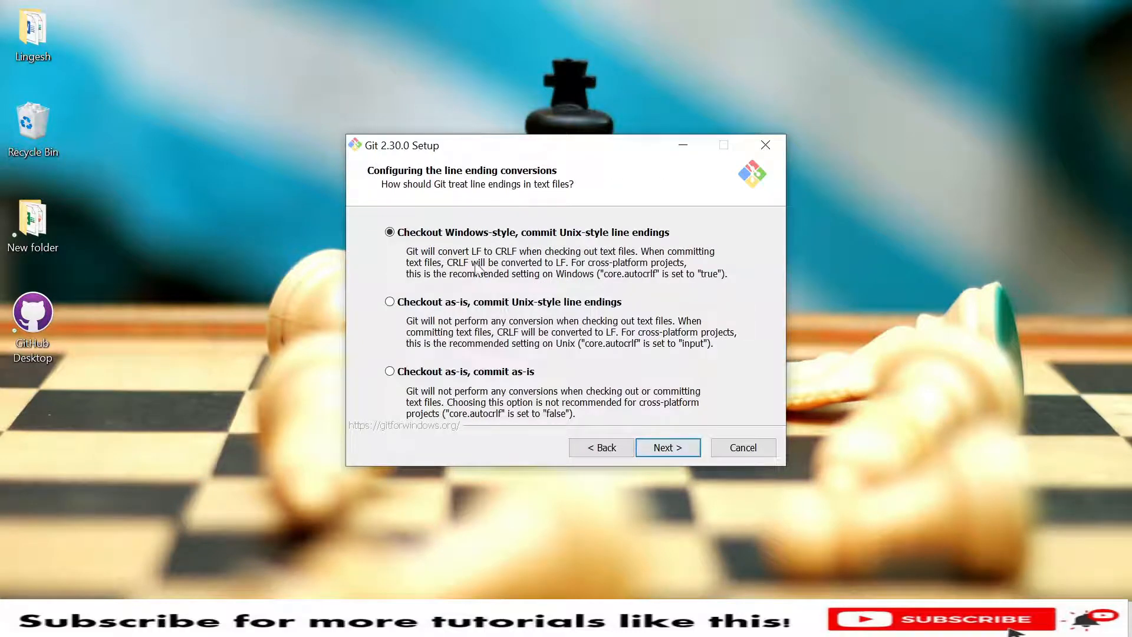
mouse_move(436, 244)
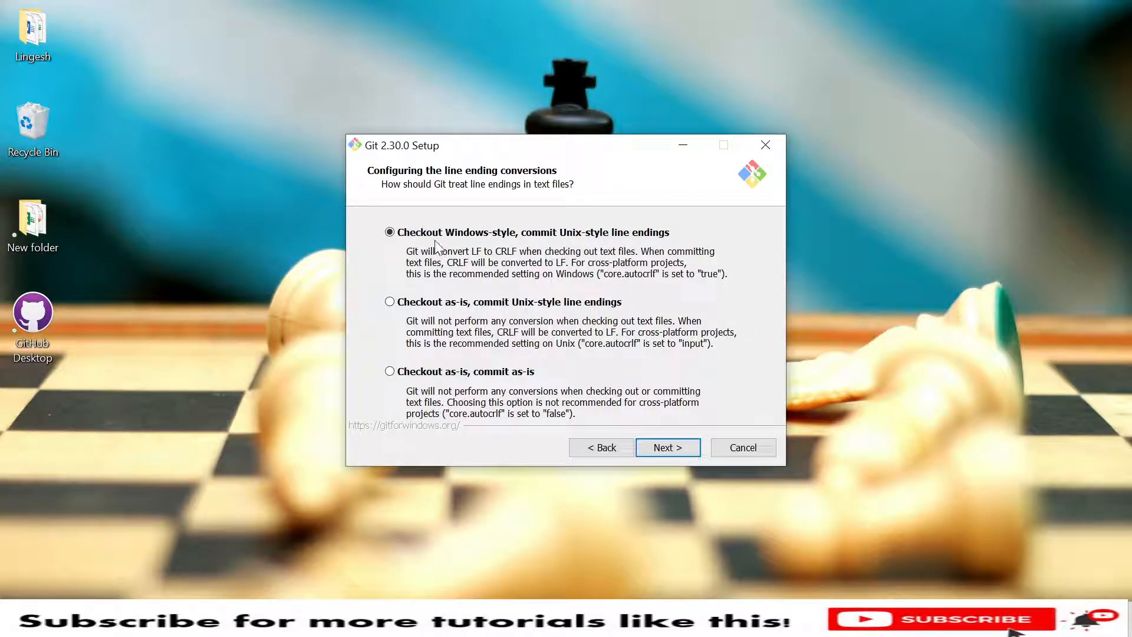
mouse_move(563, 251)
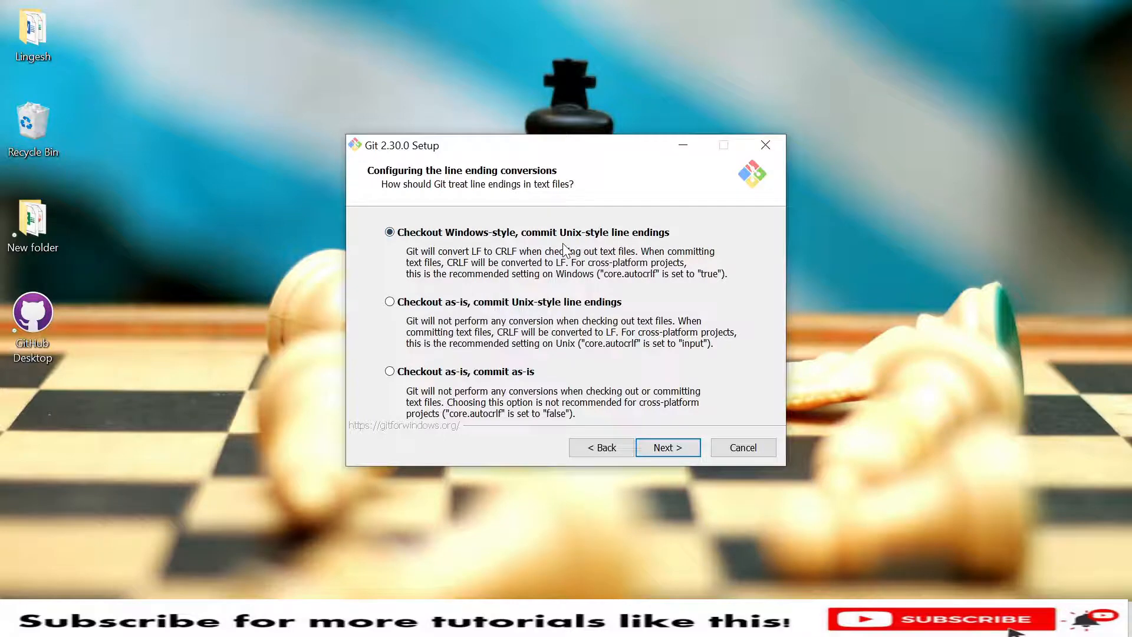
mouse_move(626, 241)
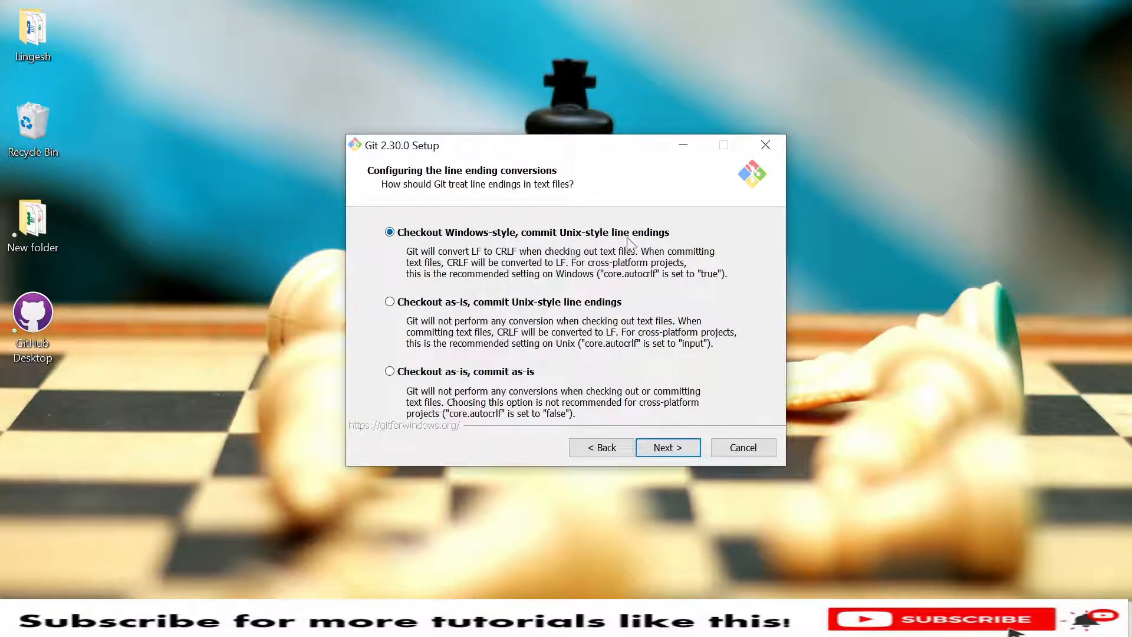
mouse_move(526, 343)
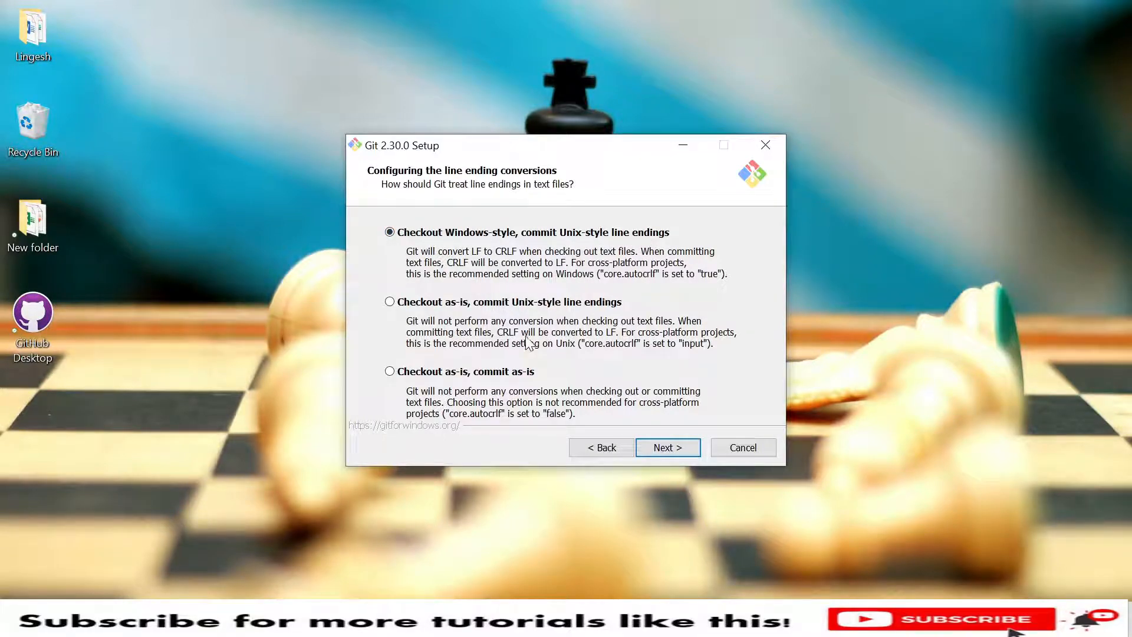
mouse_move(513, 343)
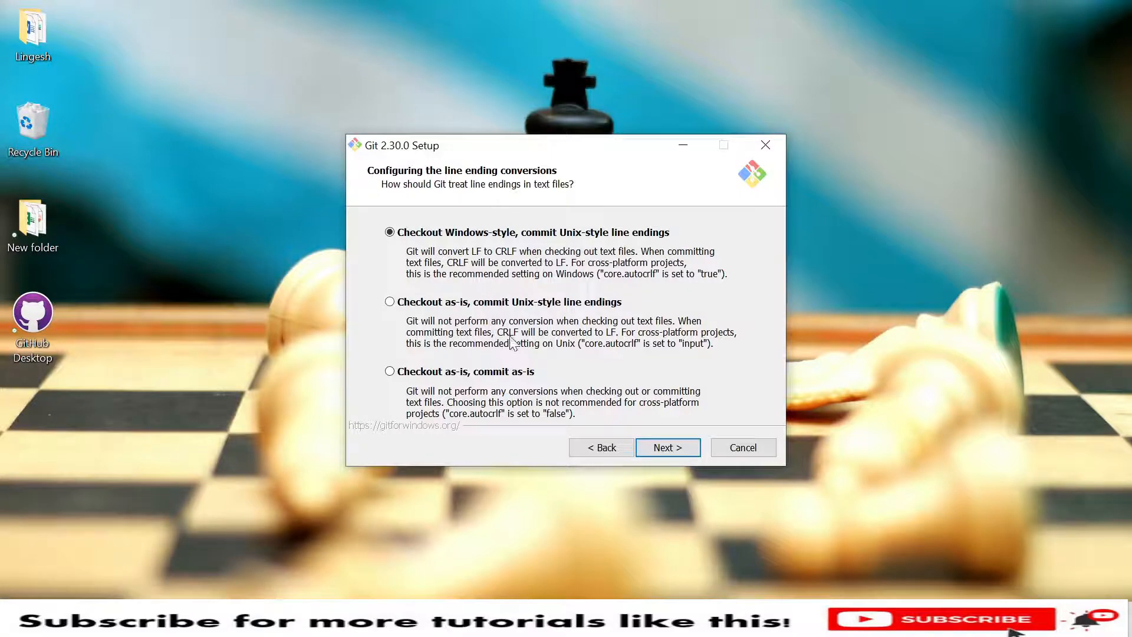
mouse_move(548, 245)
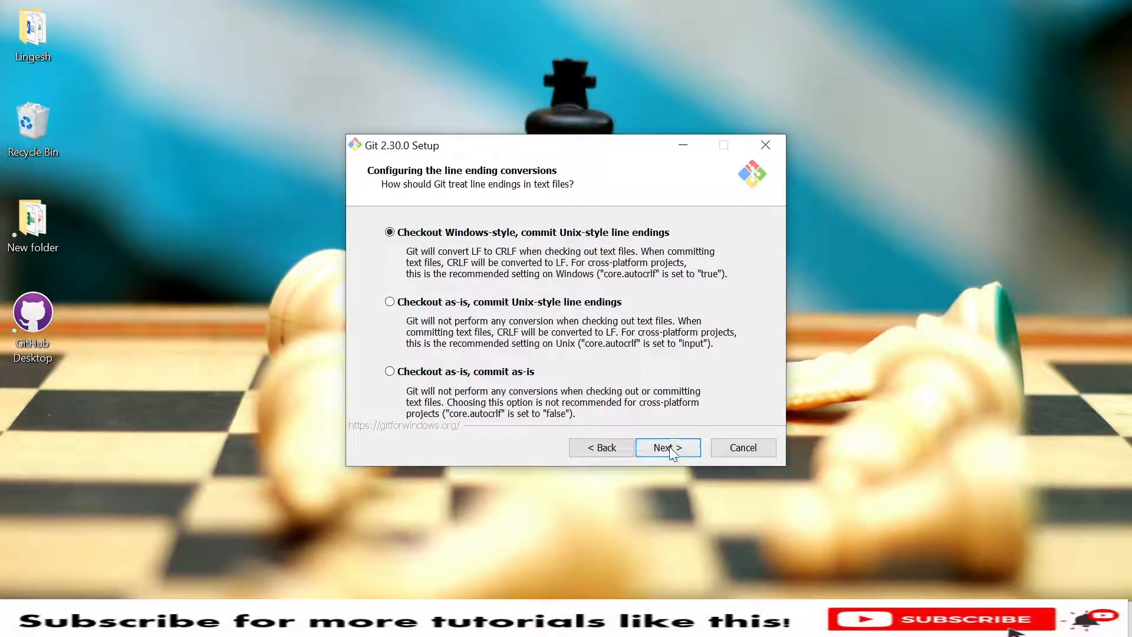
Keep Windows-style line endings, MinTTY terminal and default git pull behaviour, reaching the credential helper page.
left_click(665, 448)
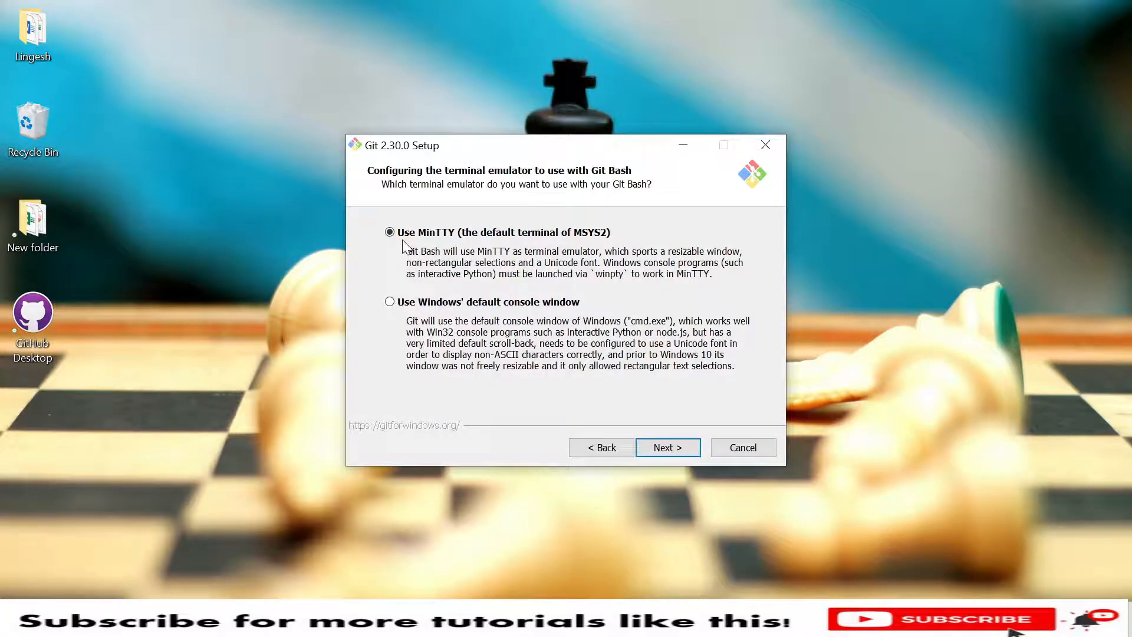
mouse_move(458, 245)
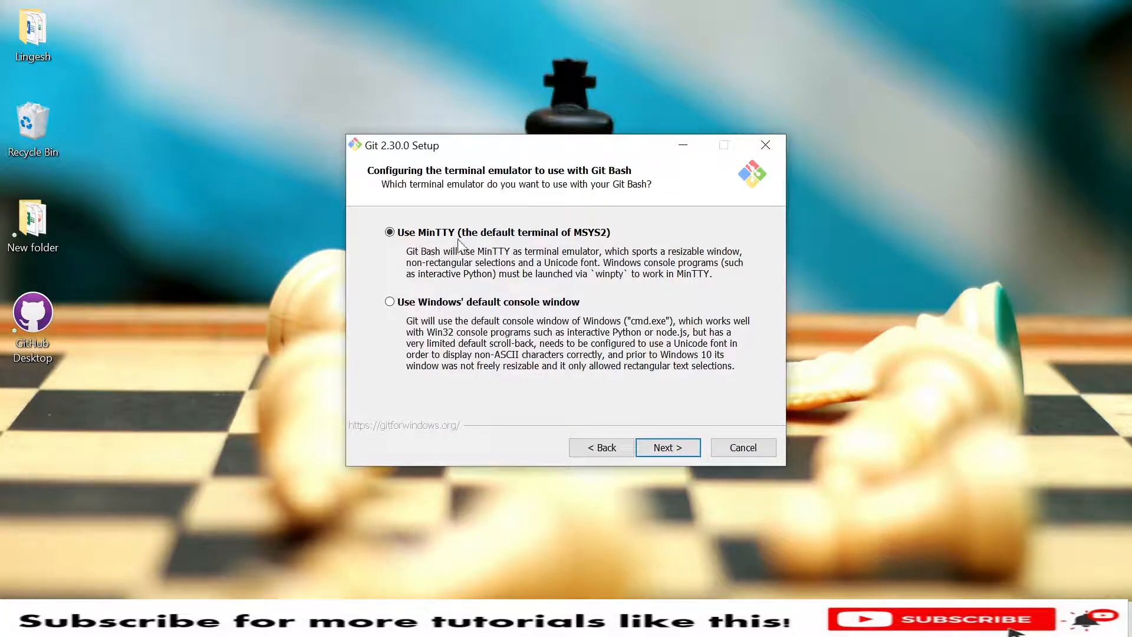
mouse_move(588, 242)
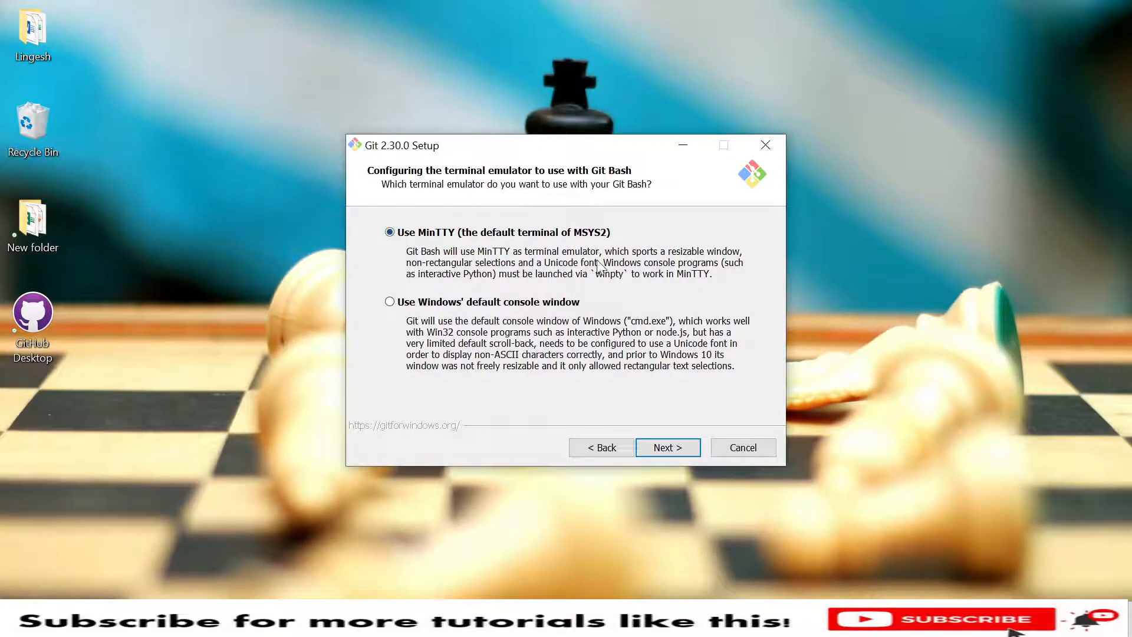
mouse_move(411, 310)
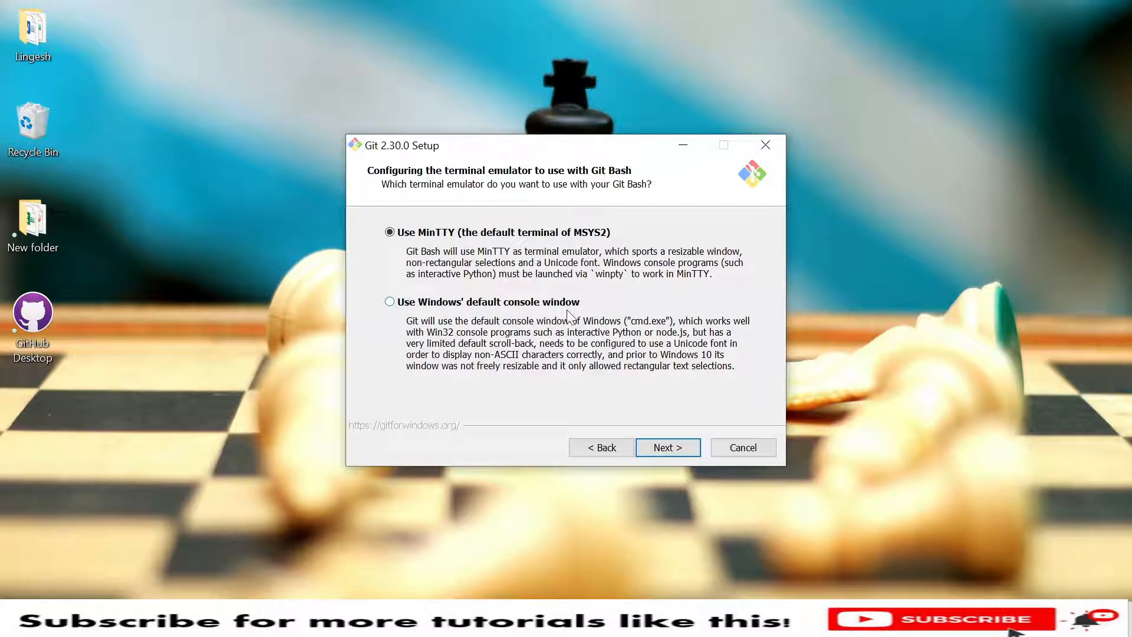
mouse_move(452, 249)
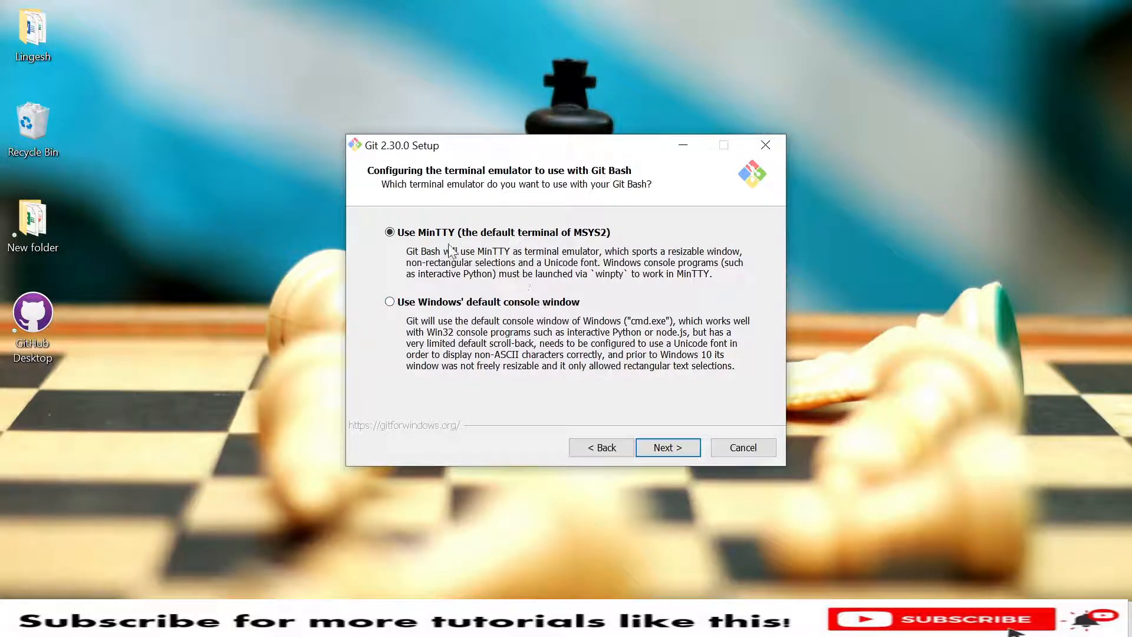
left_click(667, 447)
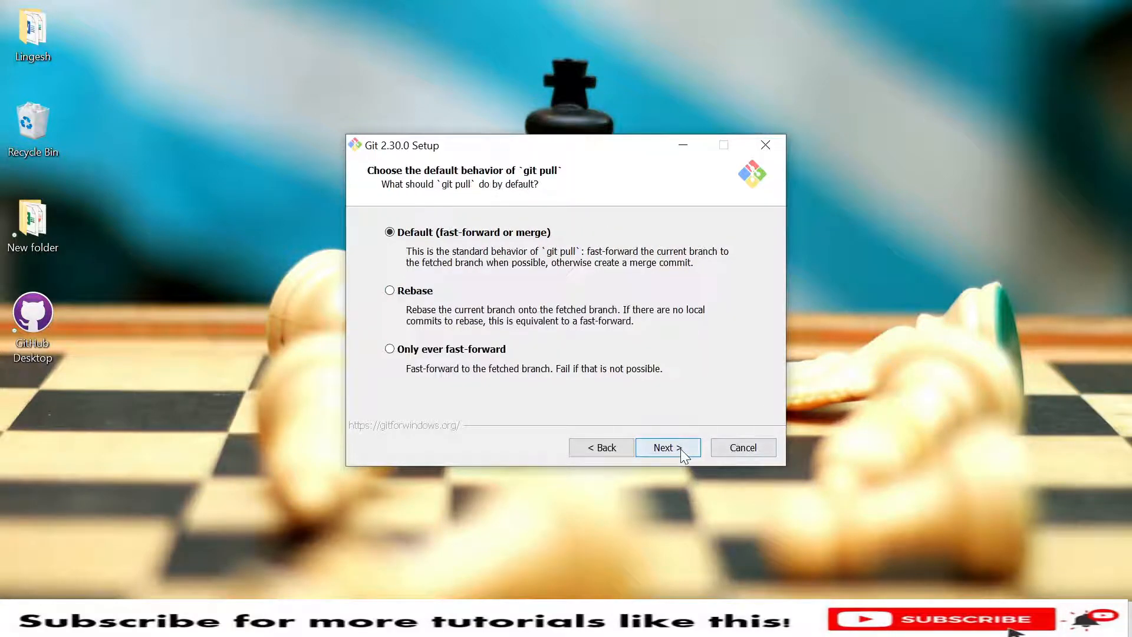
mouse_move(456, 246)
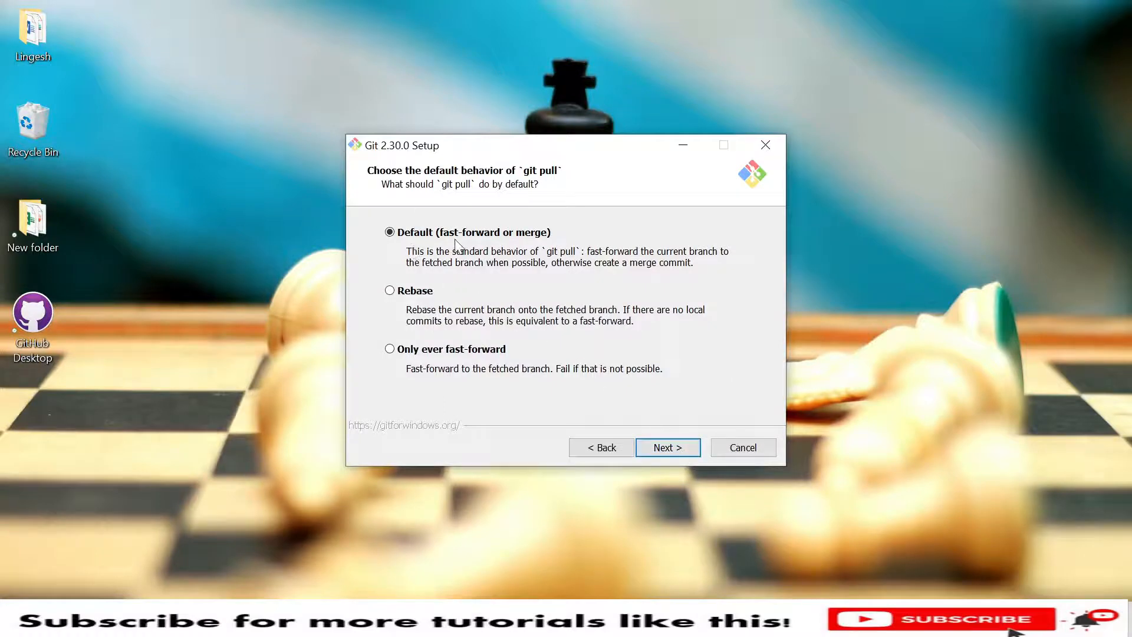
mouse_move(527, 252)
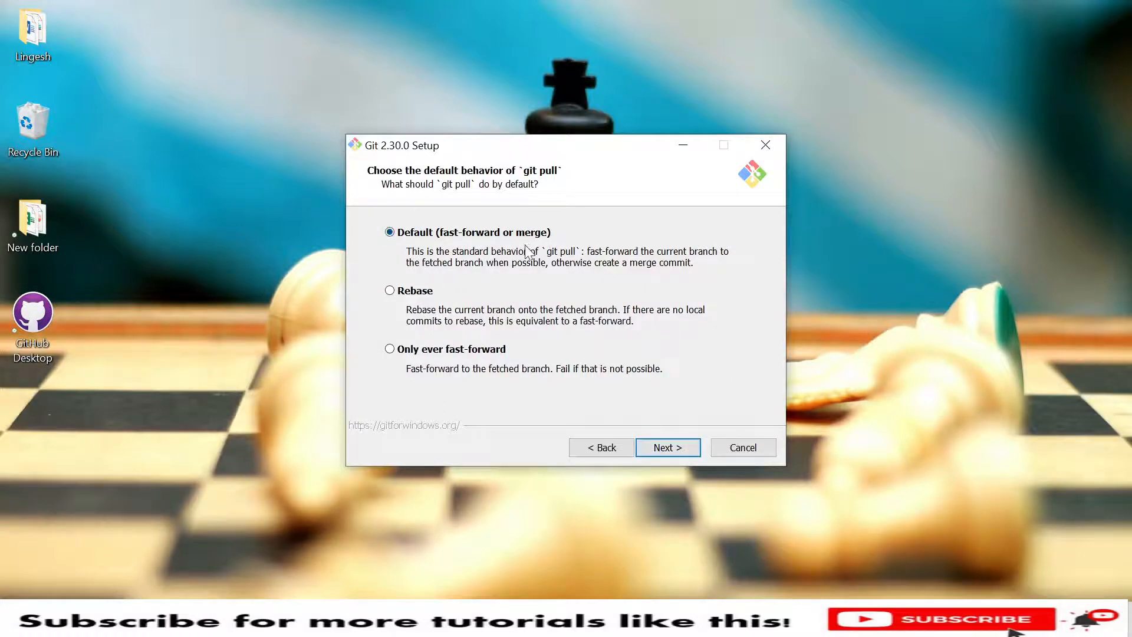
mouse_move(555, 371)
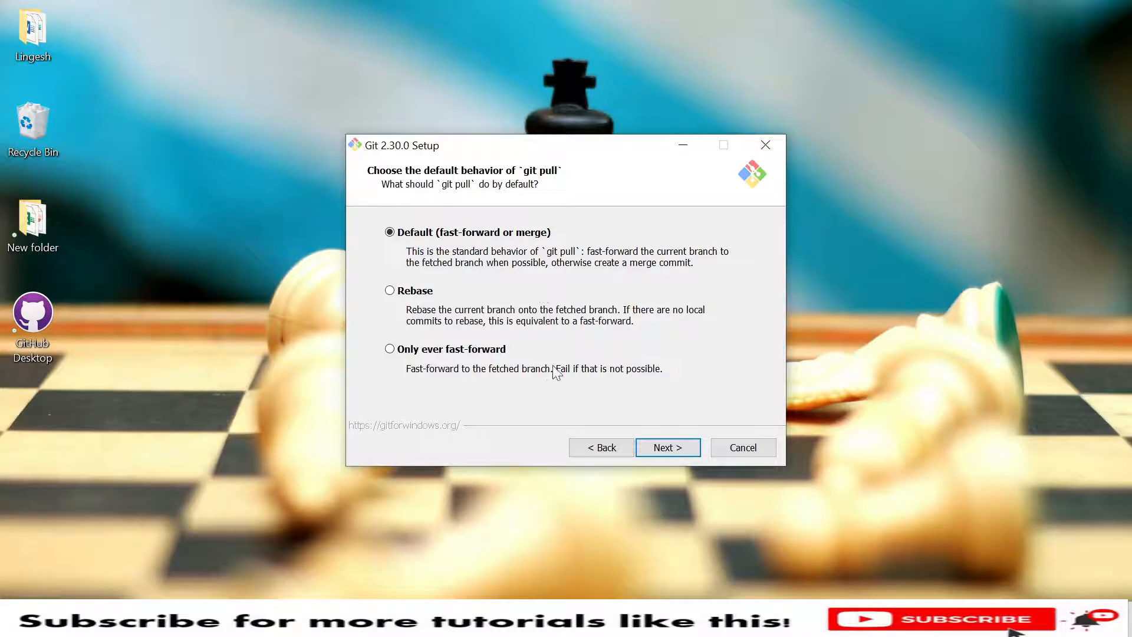
left_click(666, 447)
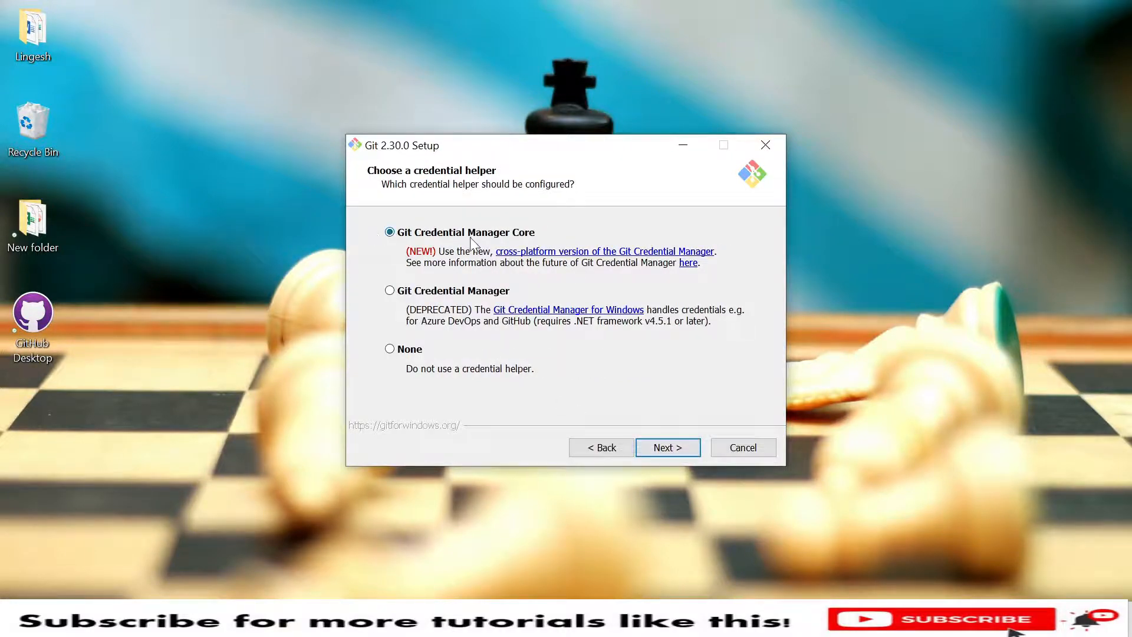
mouse_move(541, 240)
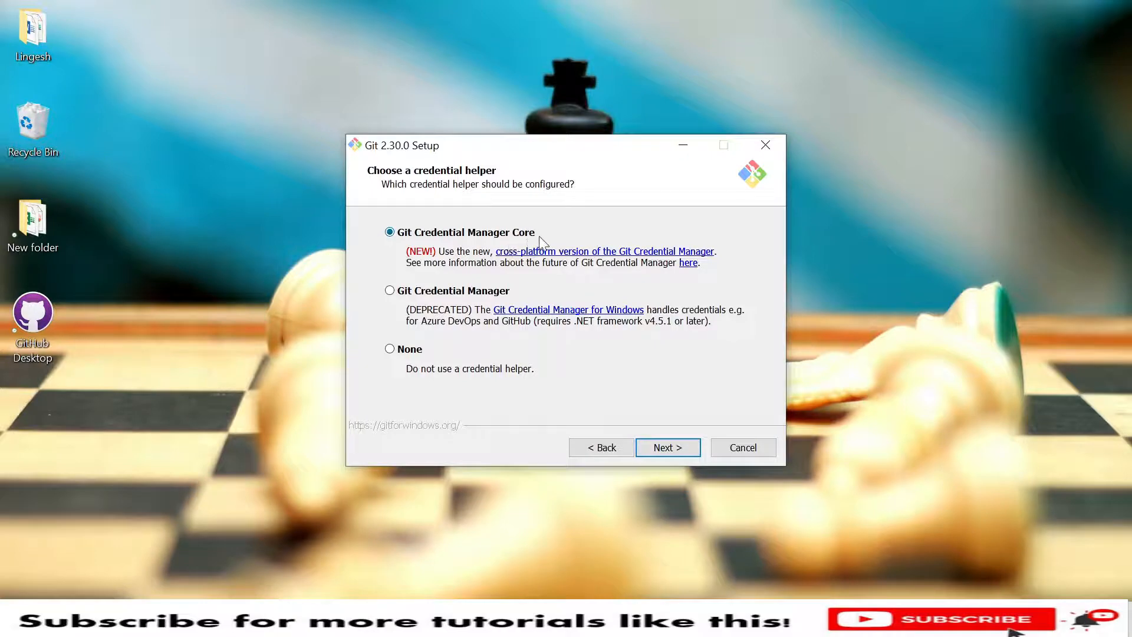
mouse_move(497, 307)
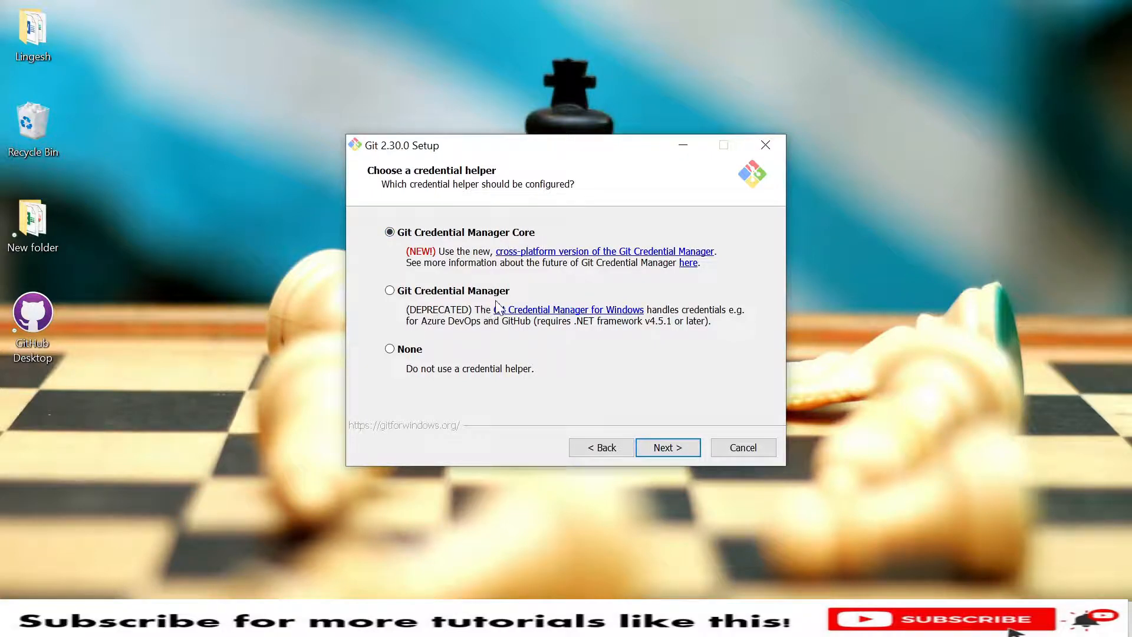
mouse_move(497, 300)
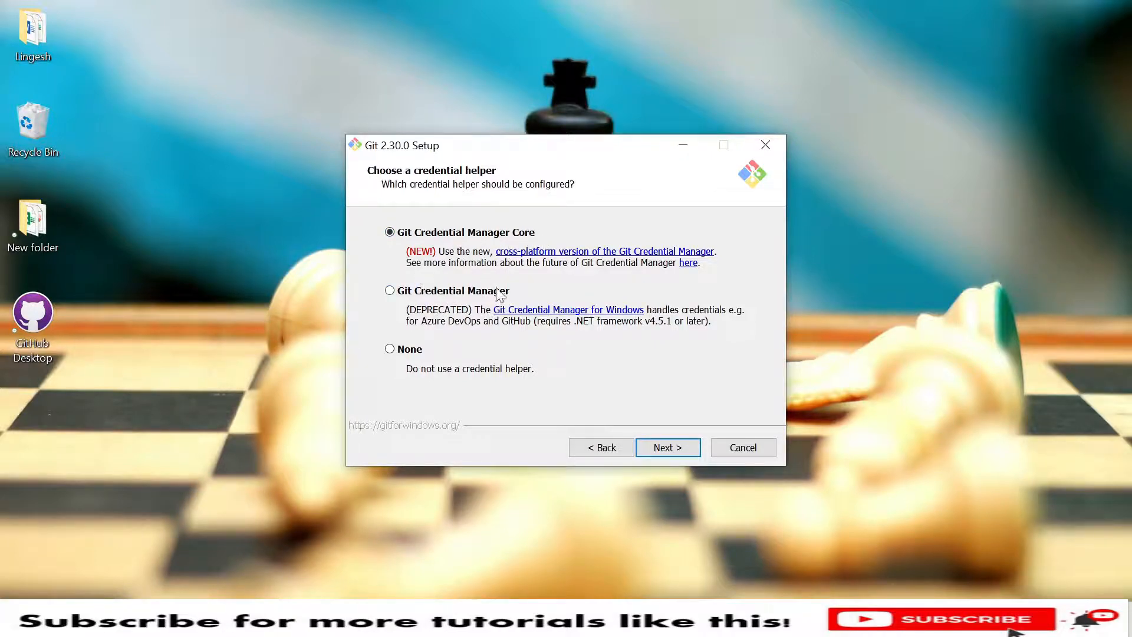
mouse_move(673, 427)
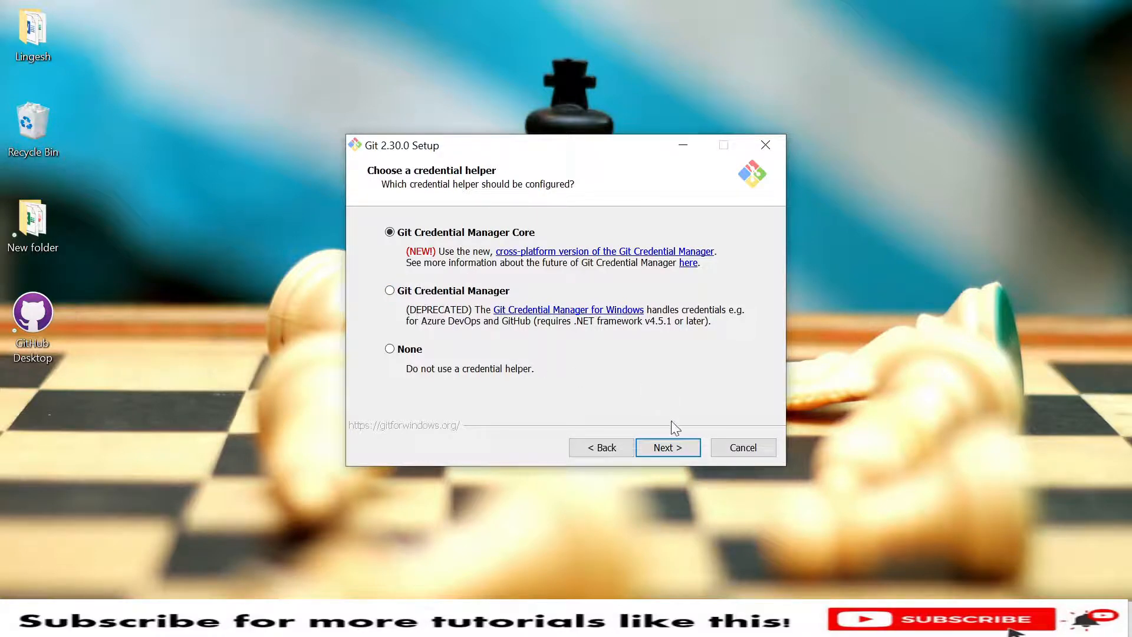
Keep Git Credential Manager Core and reach extra options with file system caching enabled.
left_click(667, 447)
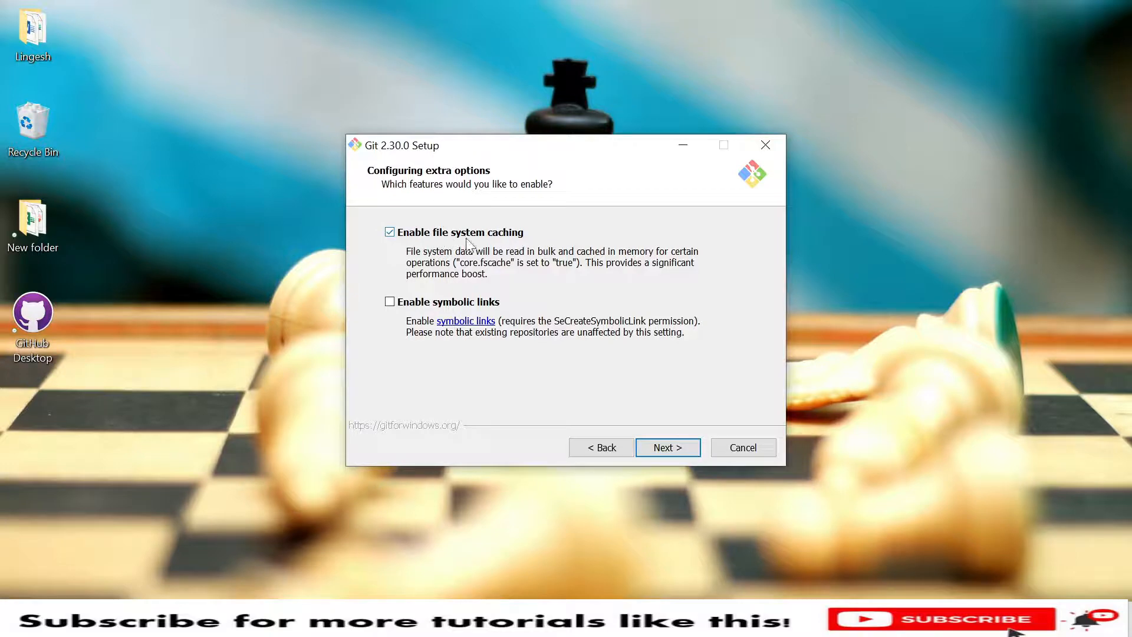
mouse_move(432, 310)
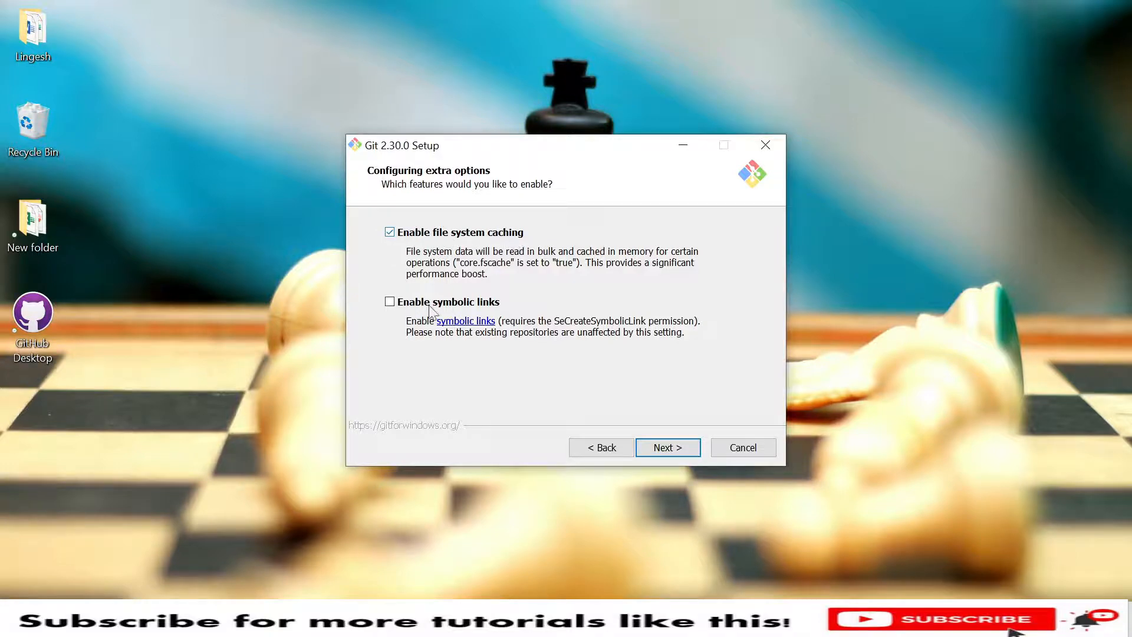
mouse_move(520, 377)
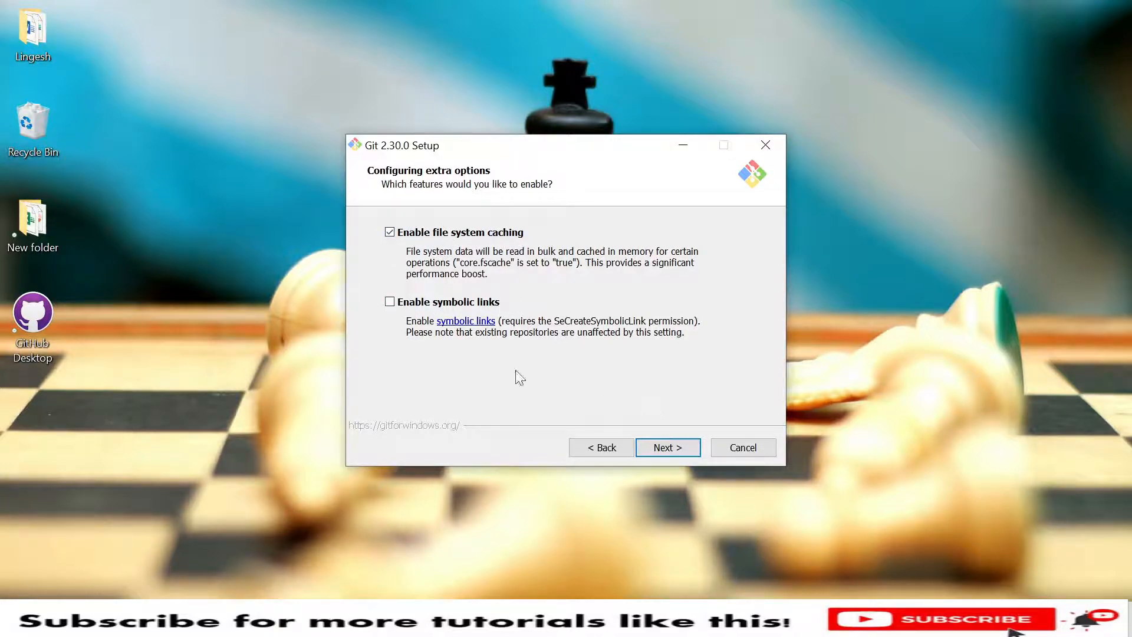
mouse_move(483, 250)
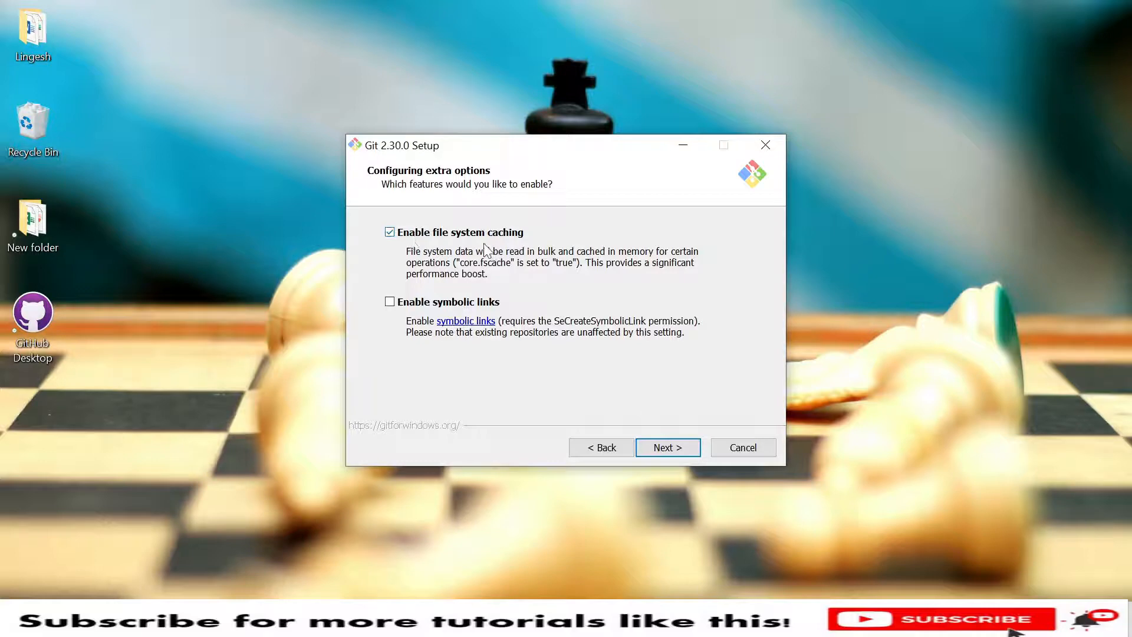
mouse_move(573, 377)
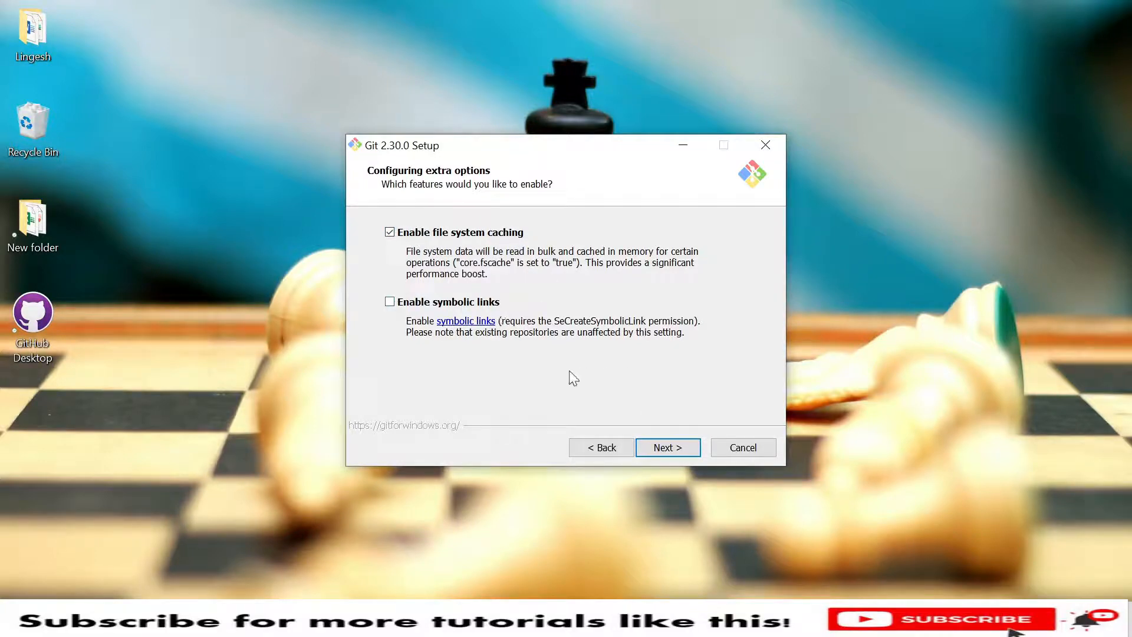
Continue to experimental options and enable experimental support for pseudo consoles.
left_click(666, 446)
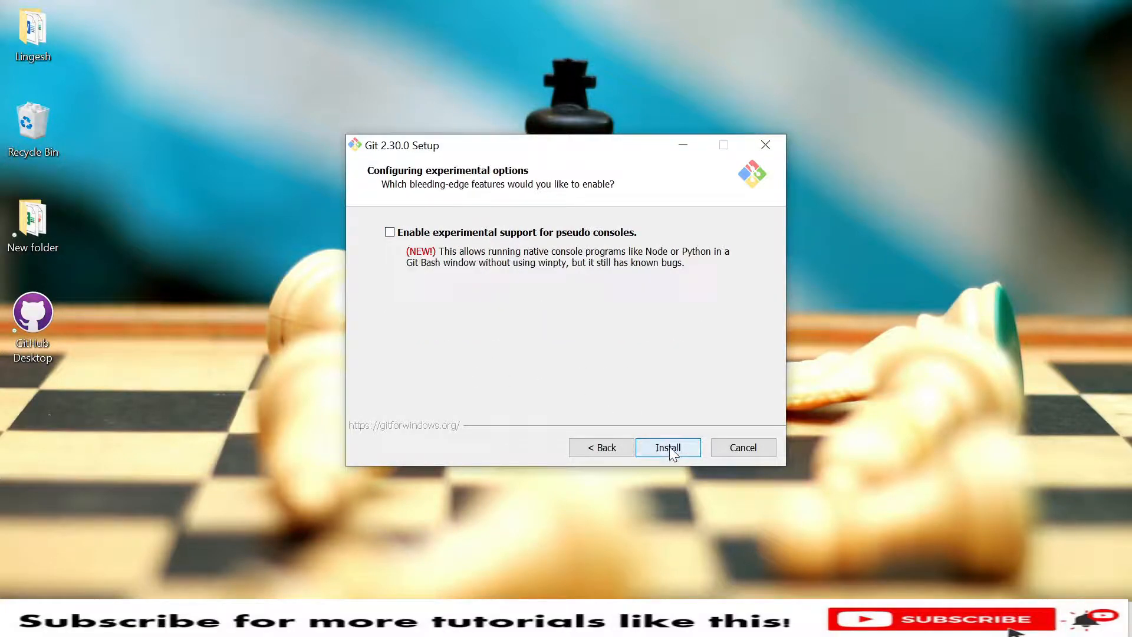
mouse_move(445, 258)
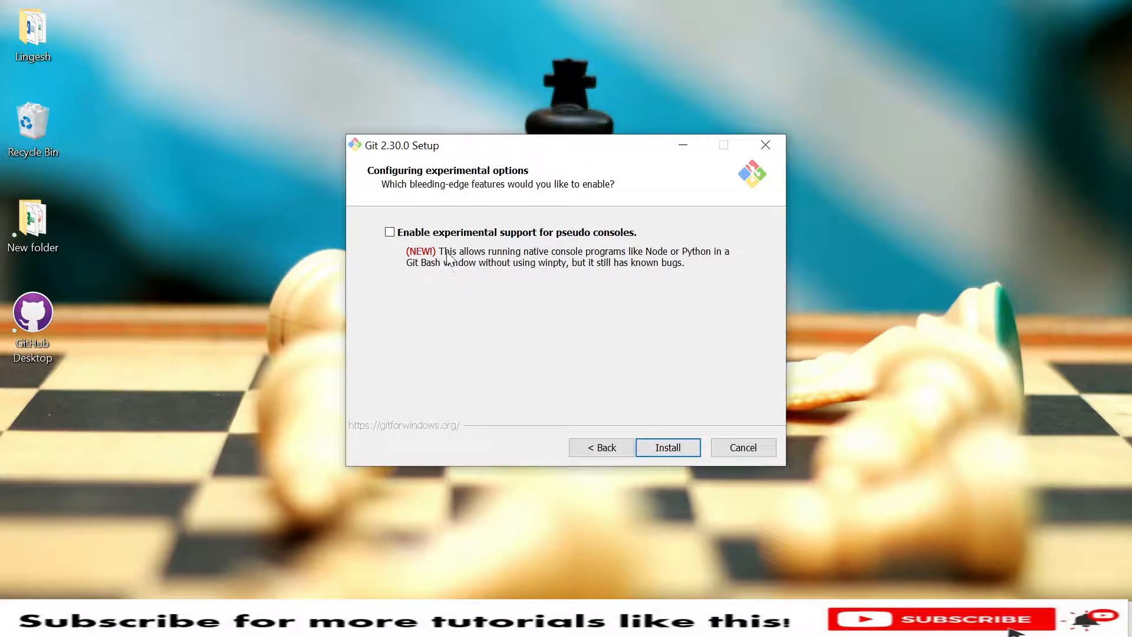
mouse_move(533, 238)
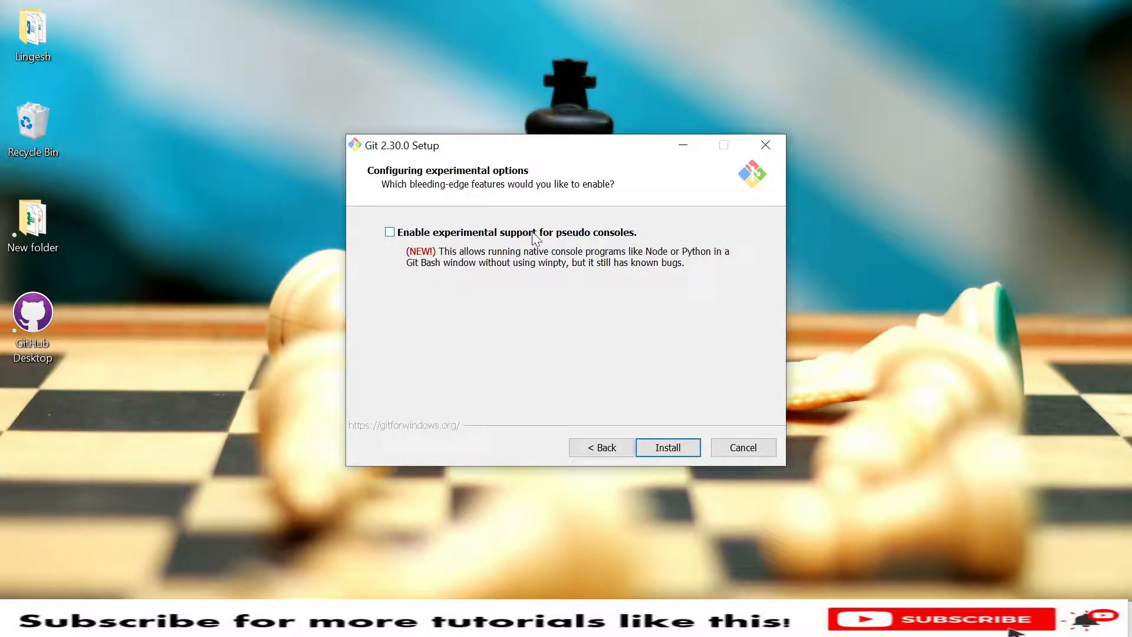
mouse_move(482, 234)
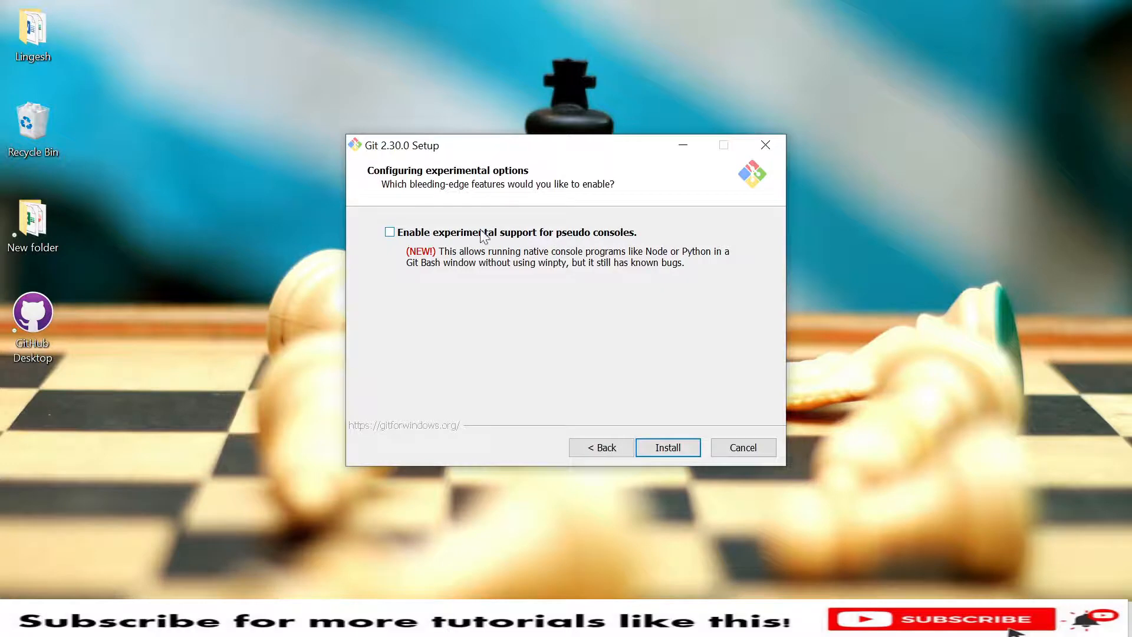
left_click(389, 232)
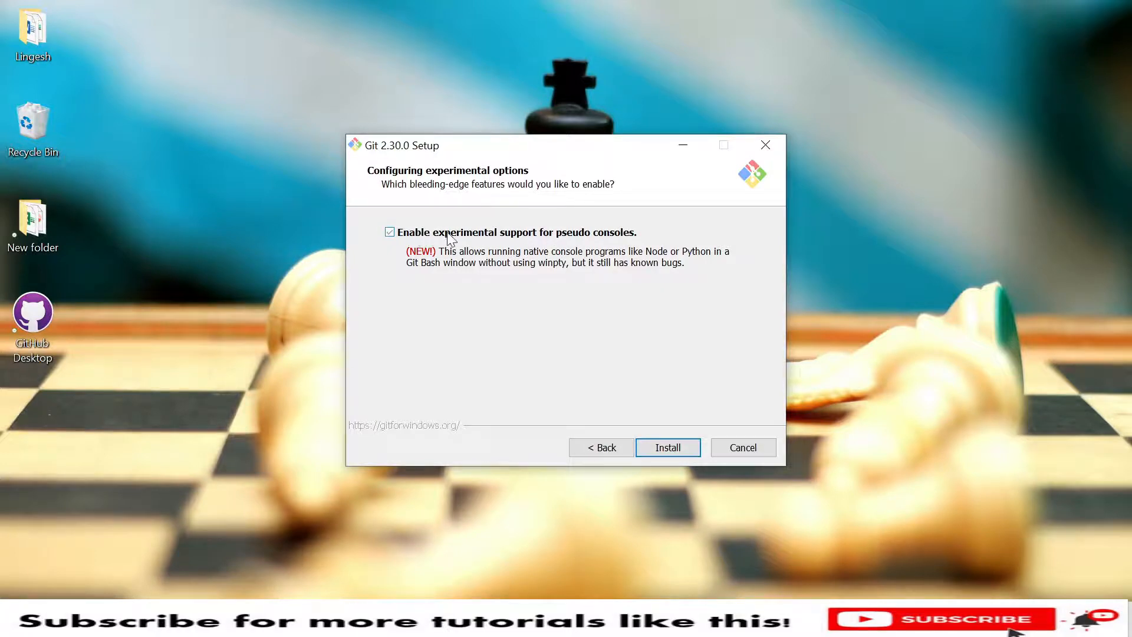
mouse_move(621, 407)
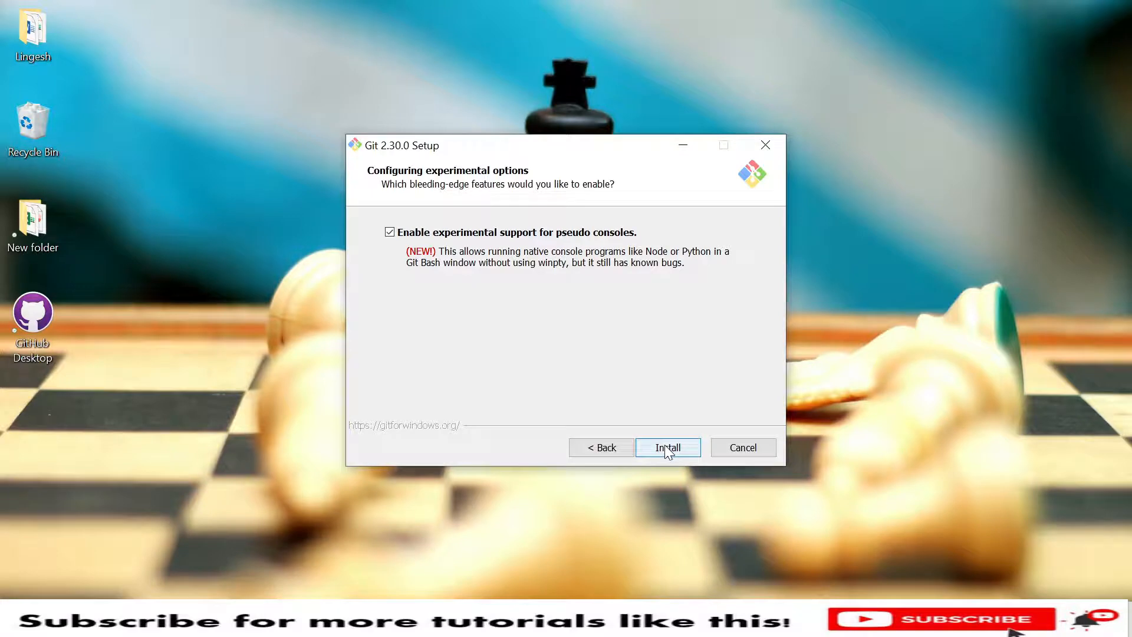
left_click(667, 447)
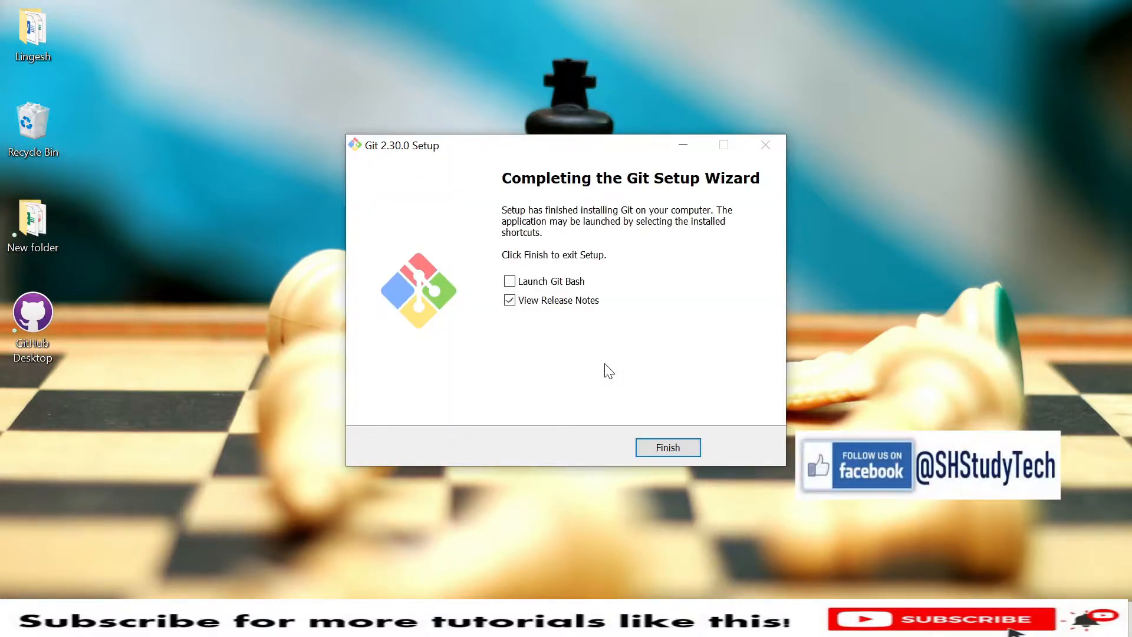
mouse_move(686, 286)
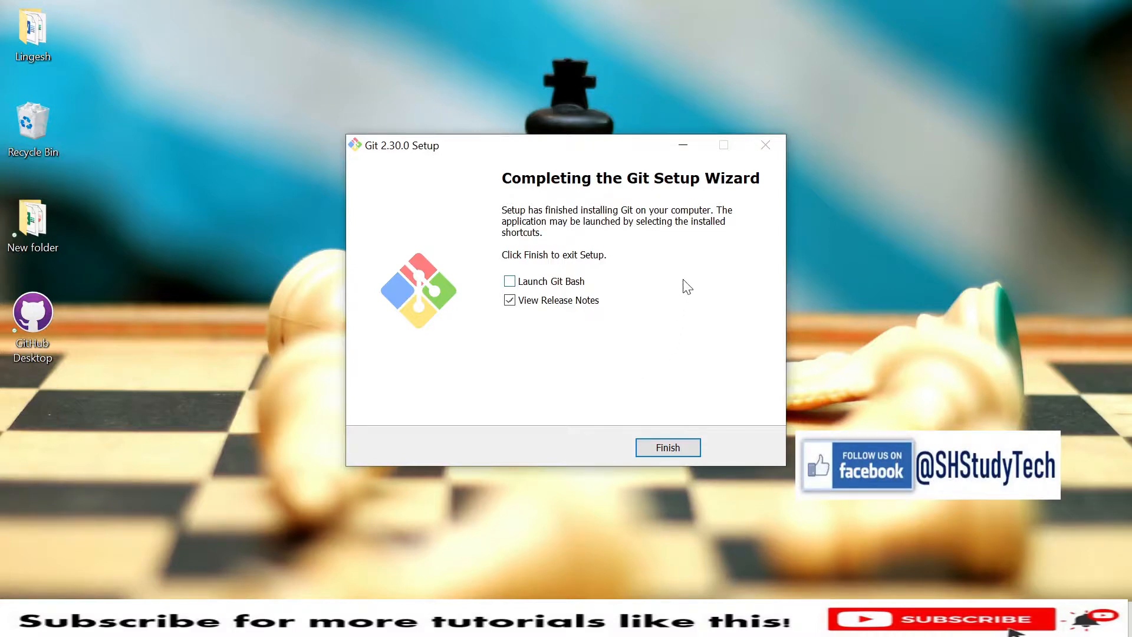
mouse_move(600, 352)
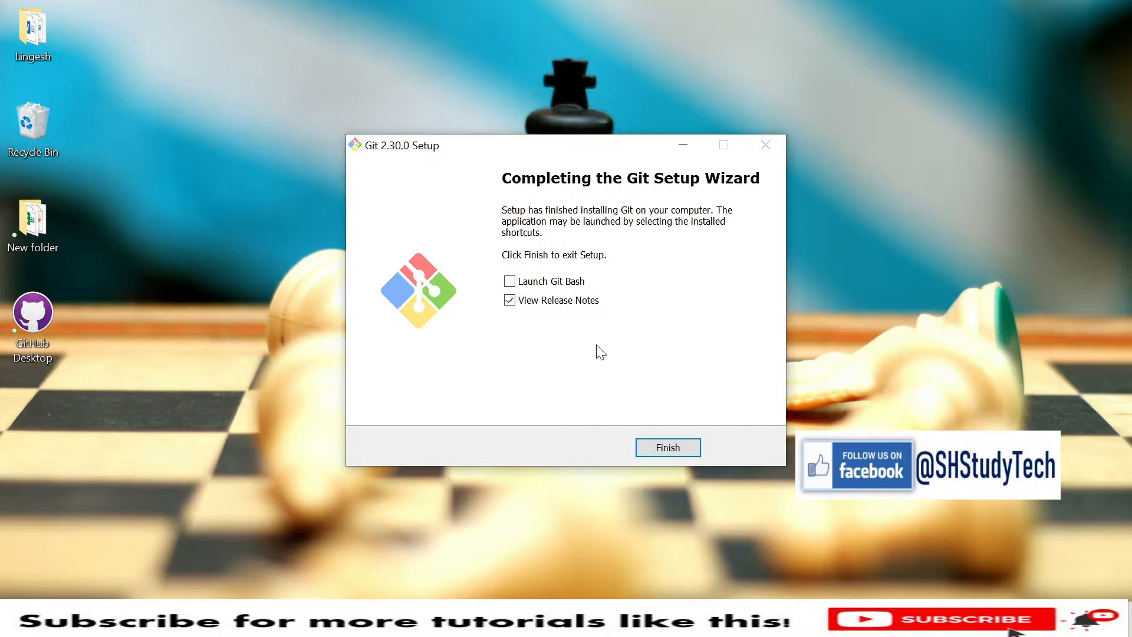
mouse_move(592, 221)
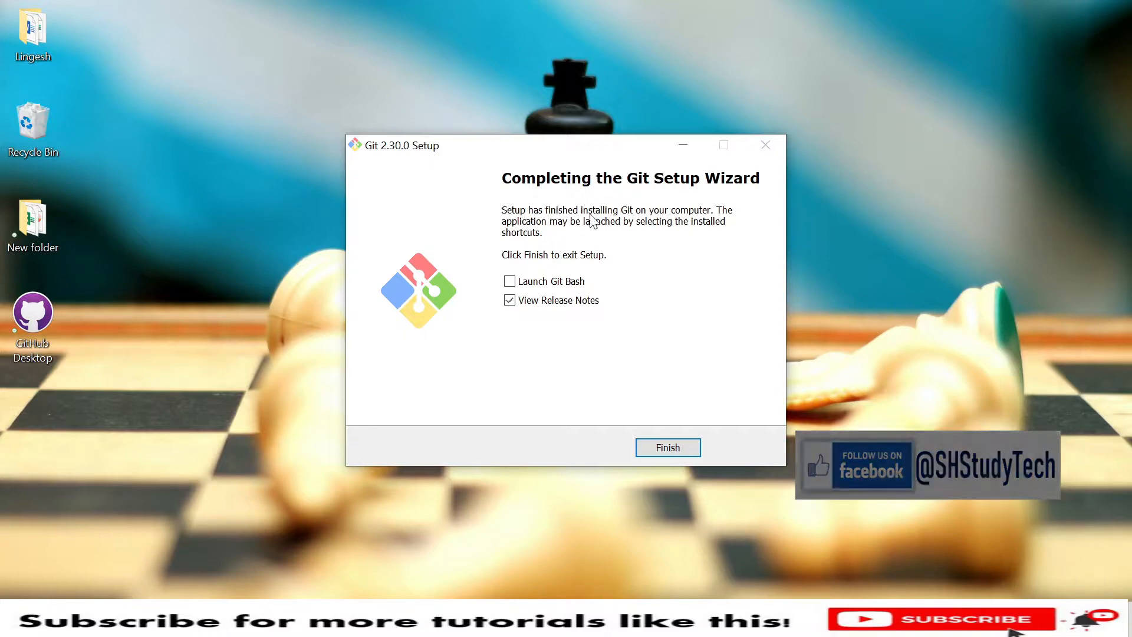
mouse_move(562, 341)
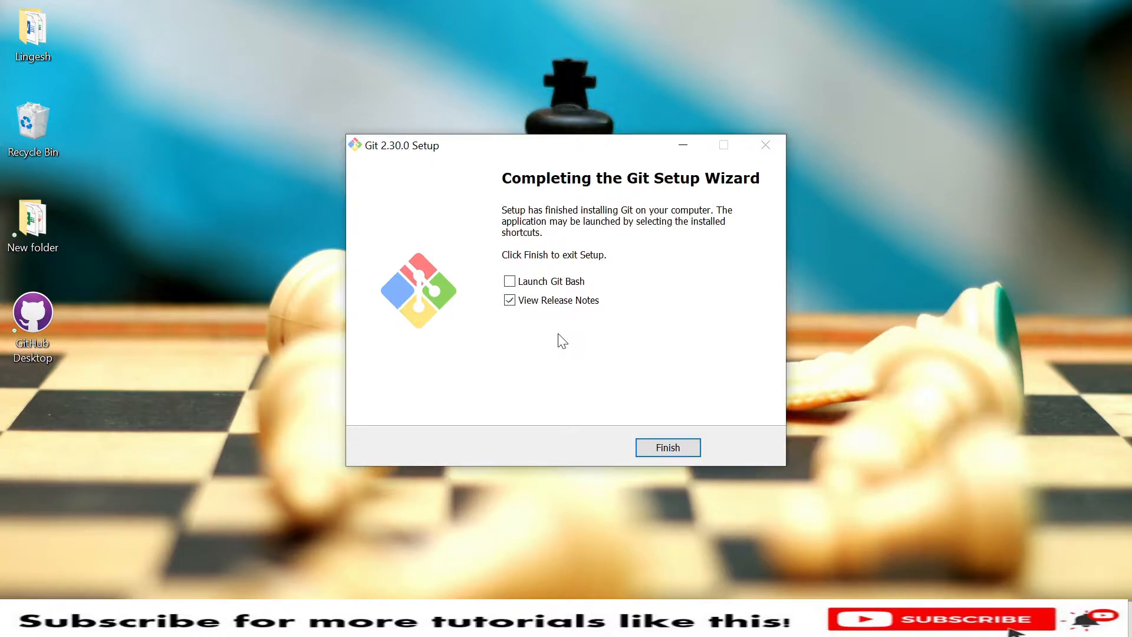
mouse_move(570, 288)
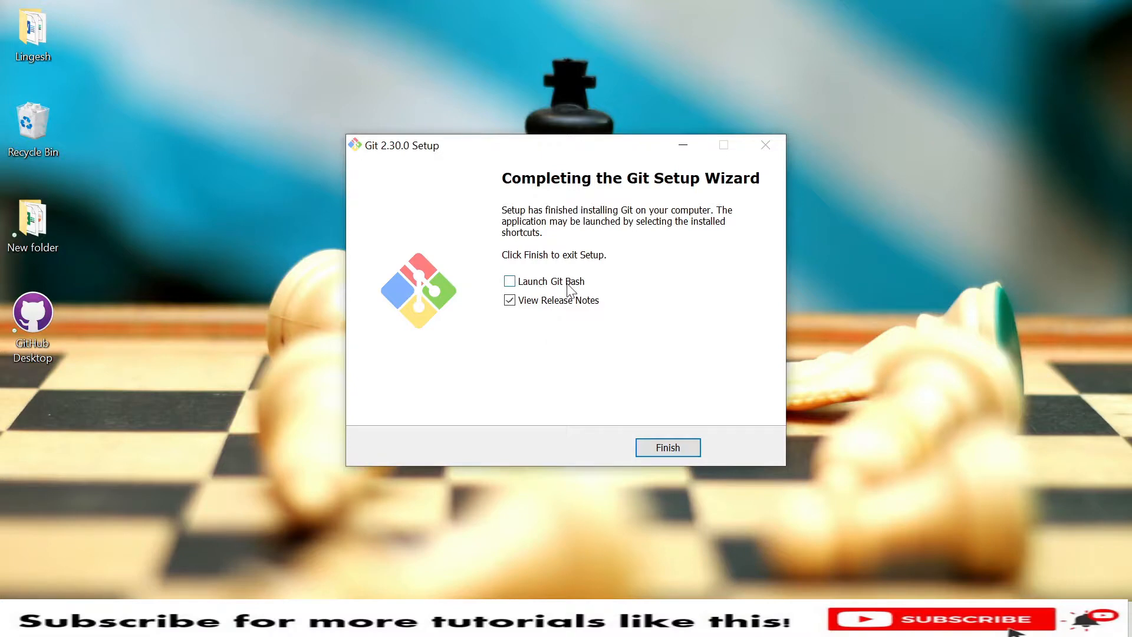
Finish the setup with 'Launch Git Bash' checked so a Bash terminal appears.
left_click(509, 280)
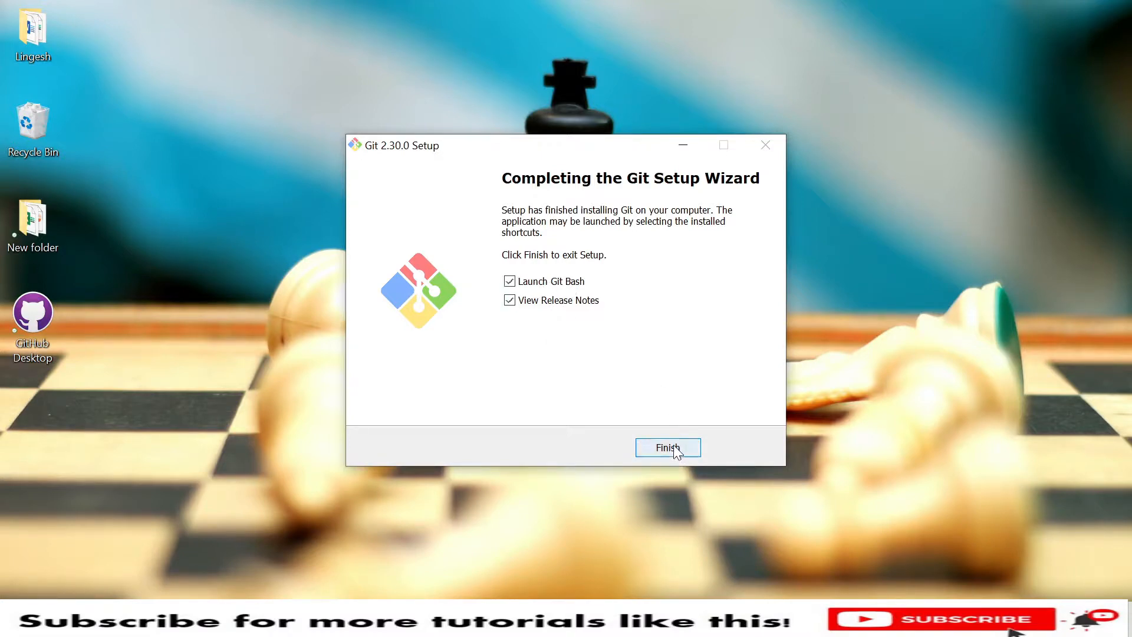
mouse_move(564, 81)
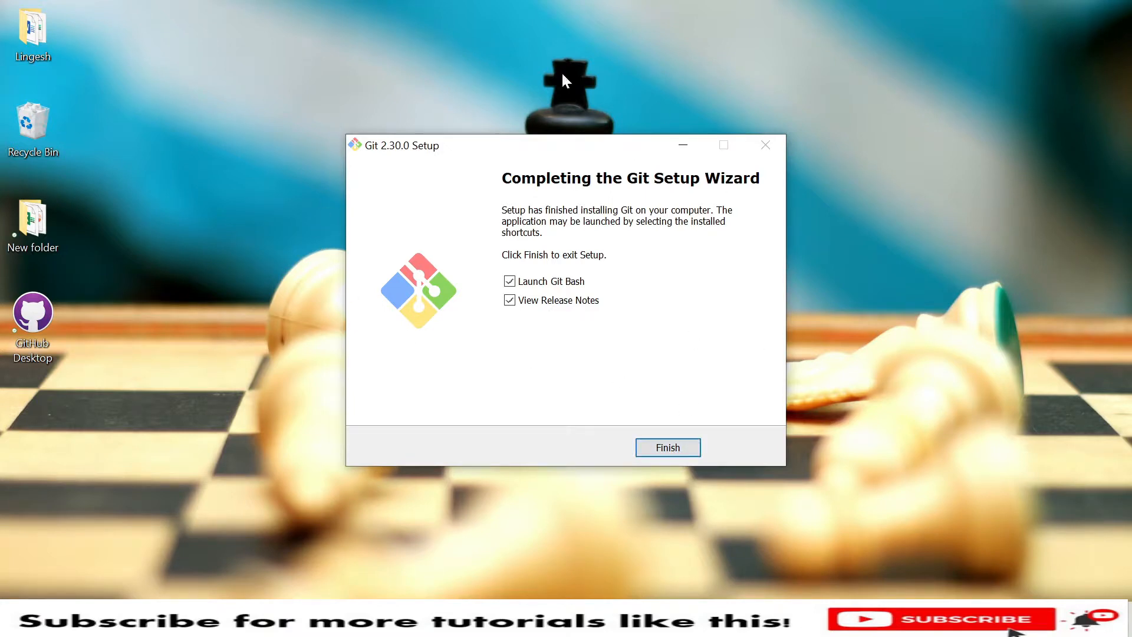
mouse_move(667, 446)
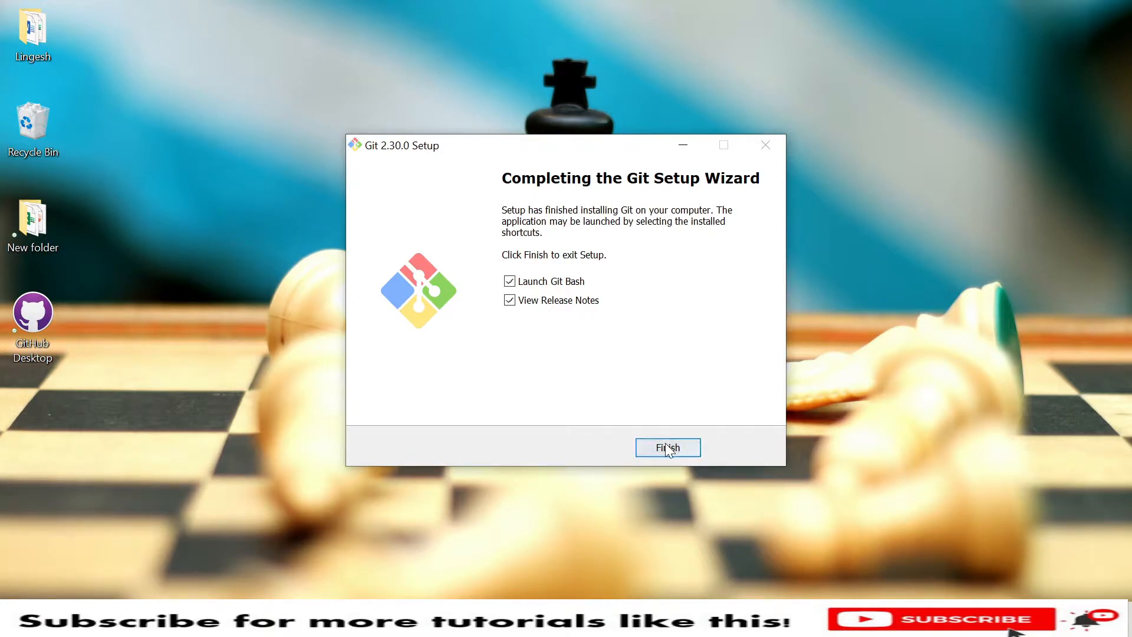
left_click(667, 448)
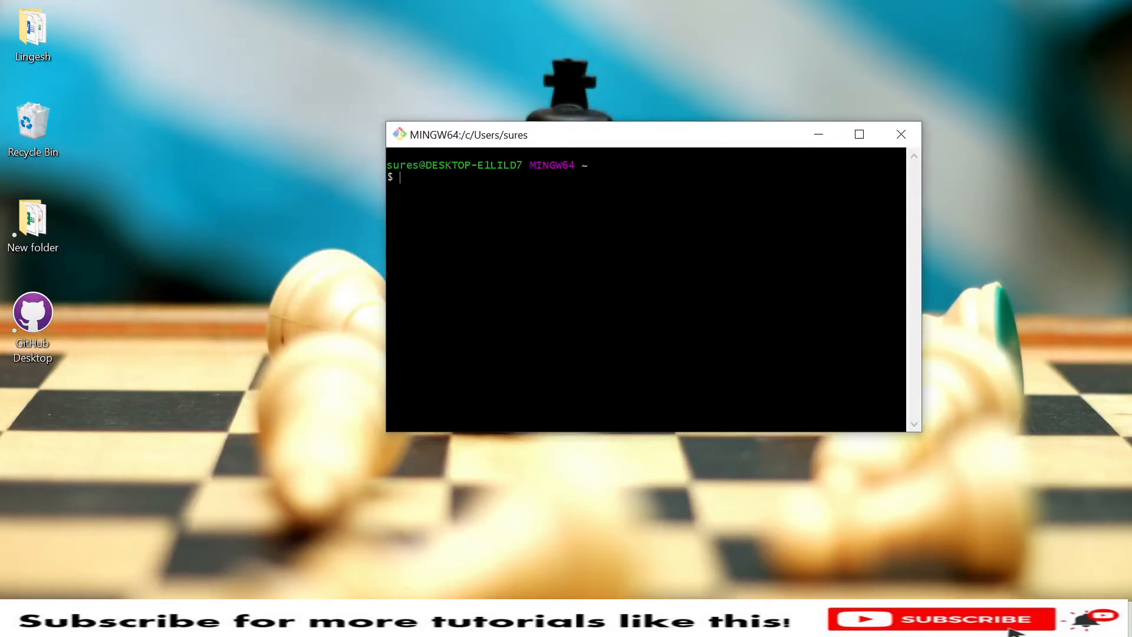
Run git init in the home folder, creating an empty repository on the master branch.
type("git inti")
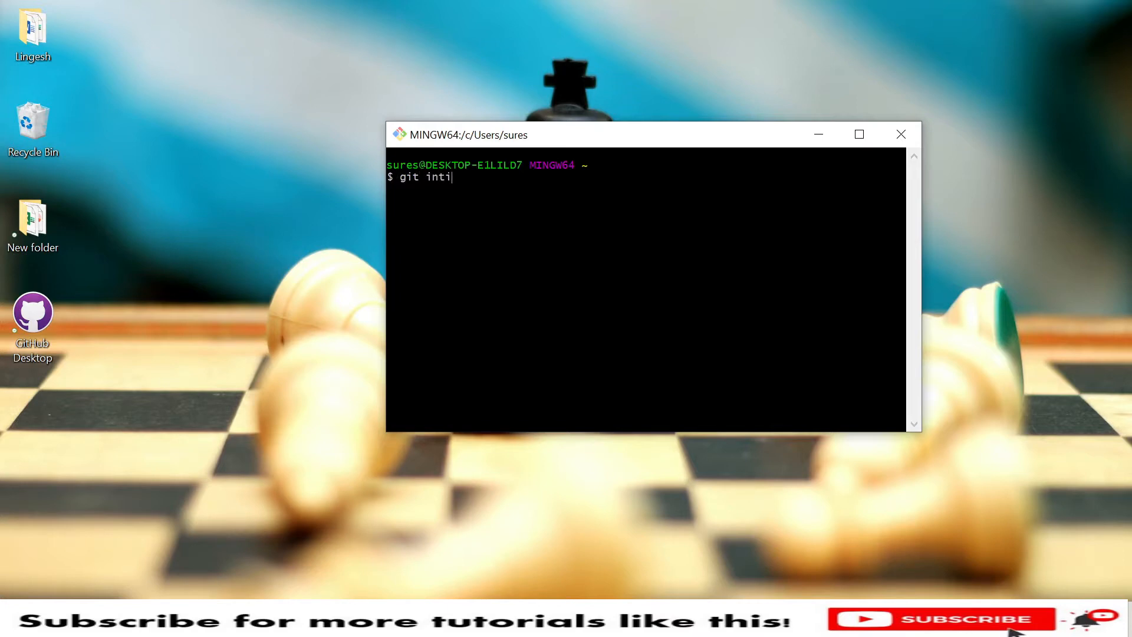
key("Backspace")
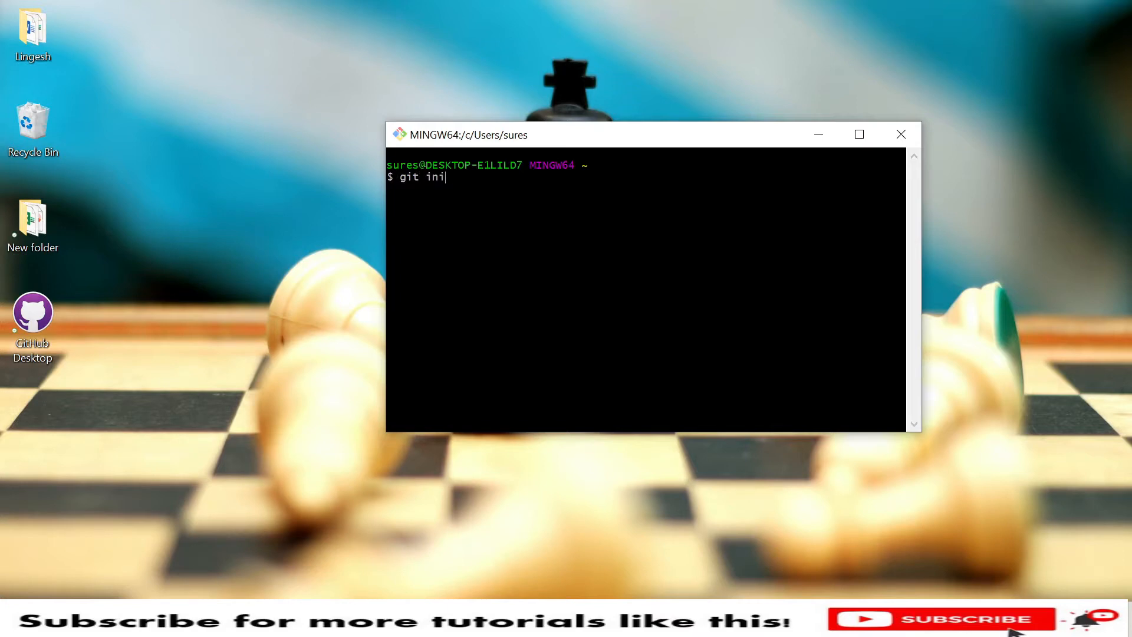
key("Return")
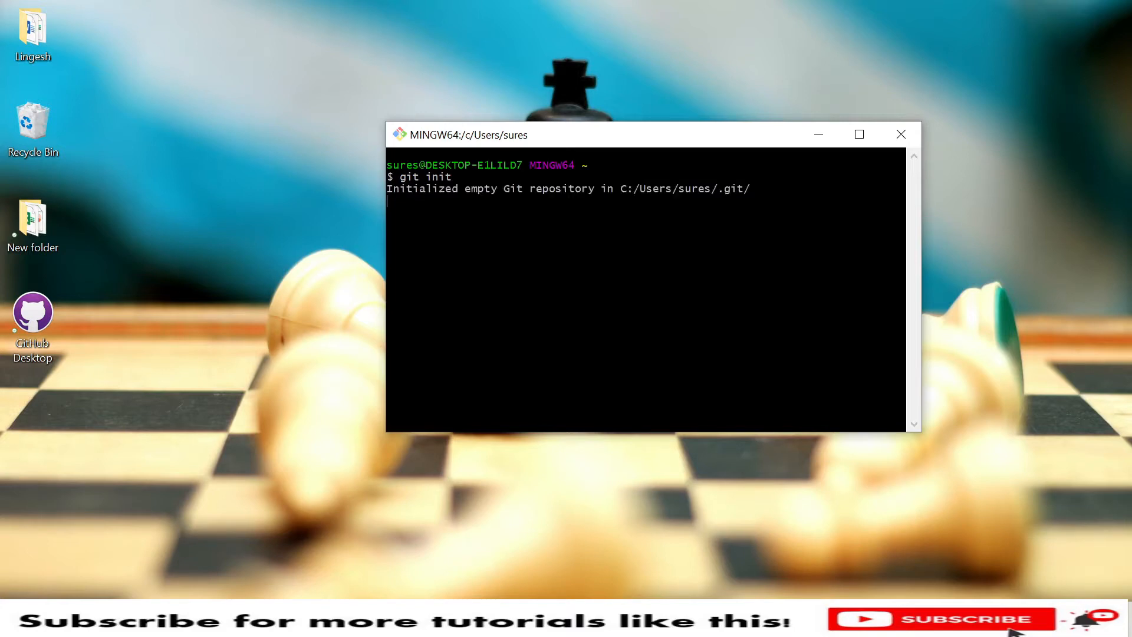
key("Return")
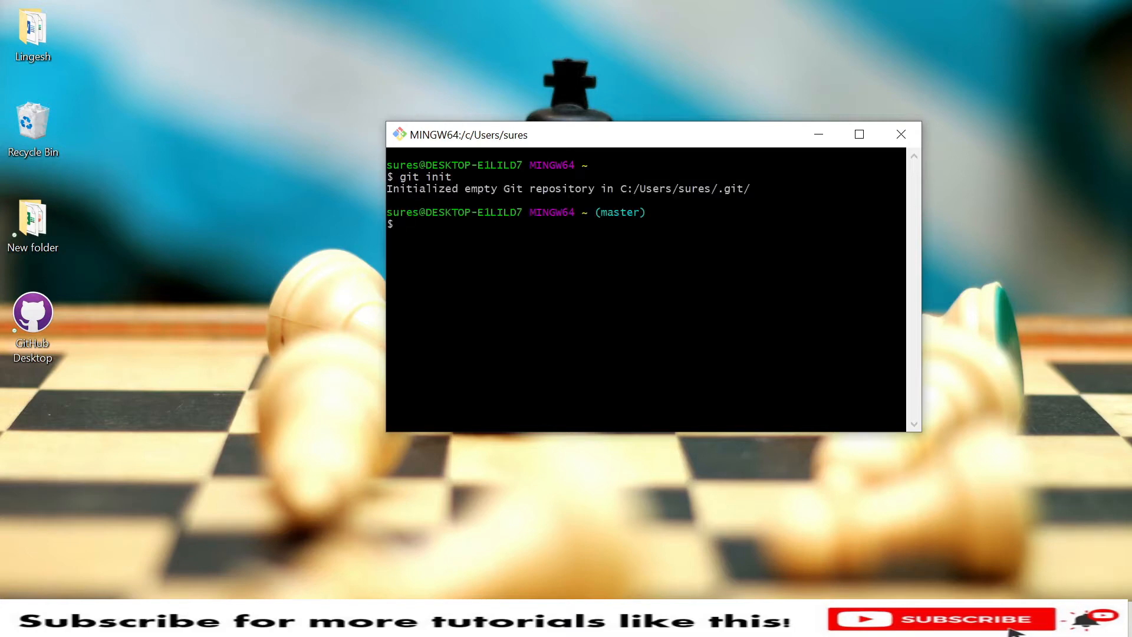